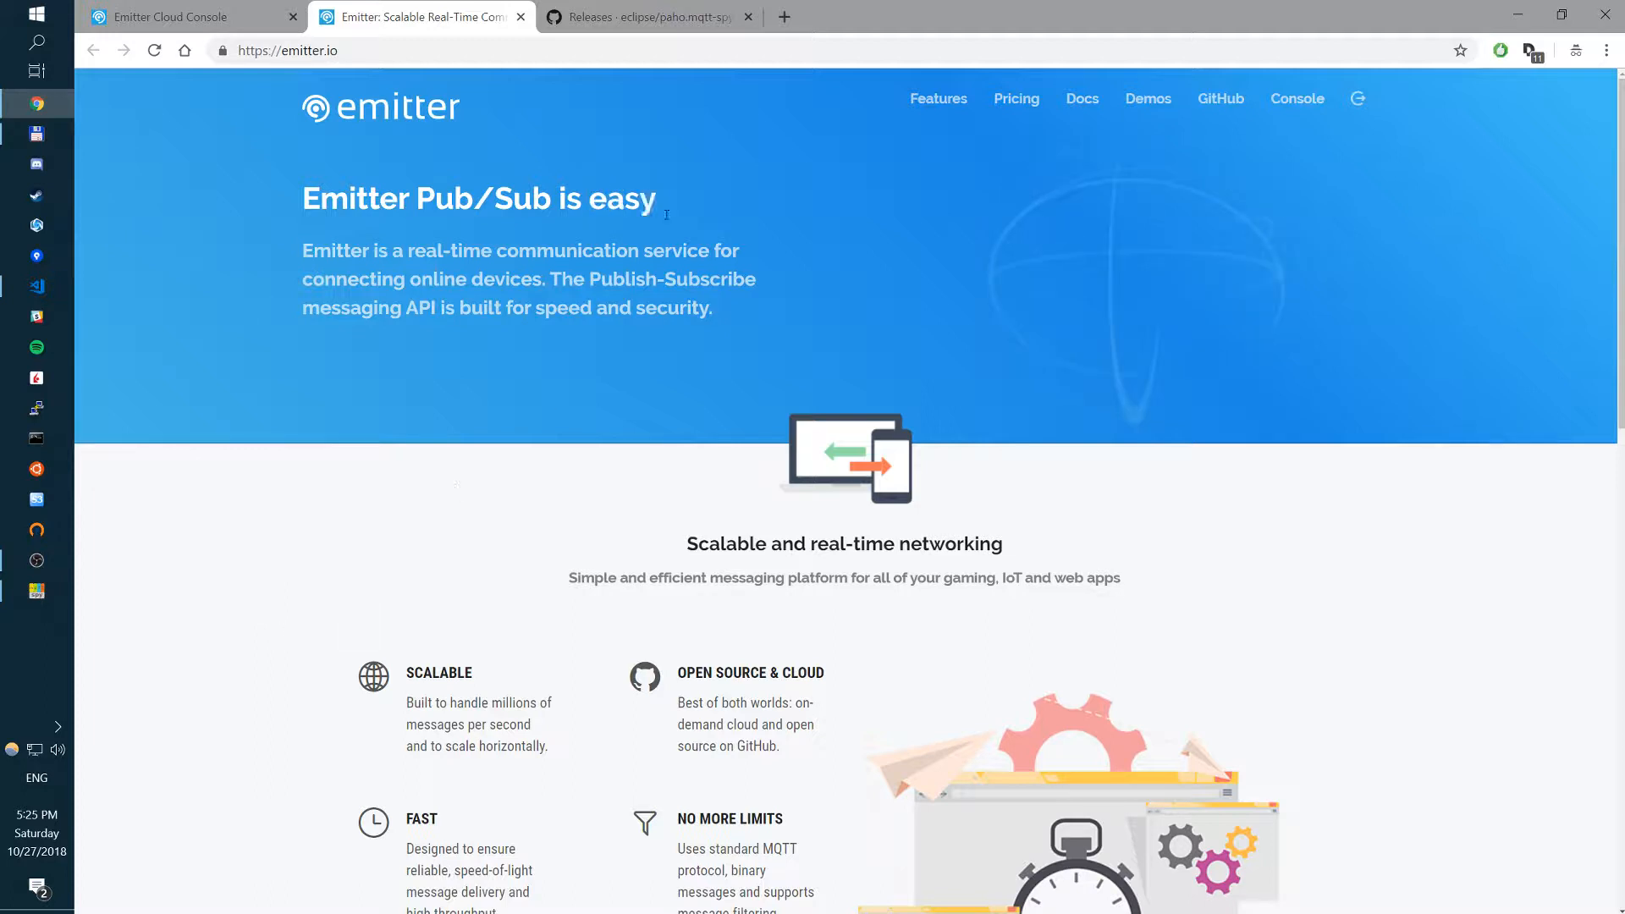
- Switch from the emitter.io homepage in Chrome to the mqtt-spy window
{"action": "left_click", "coordinate": [642, 17]}
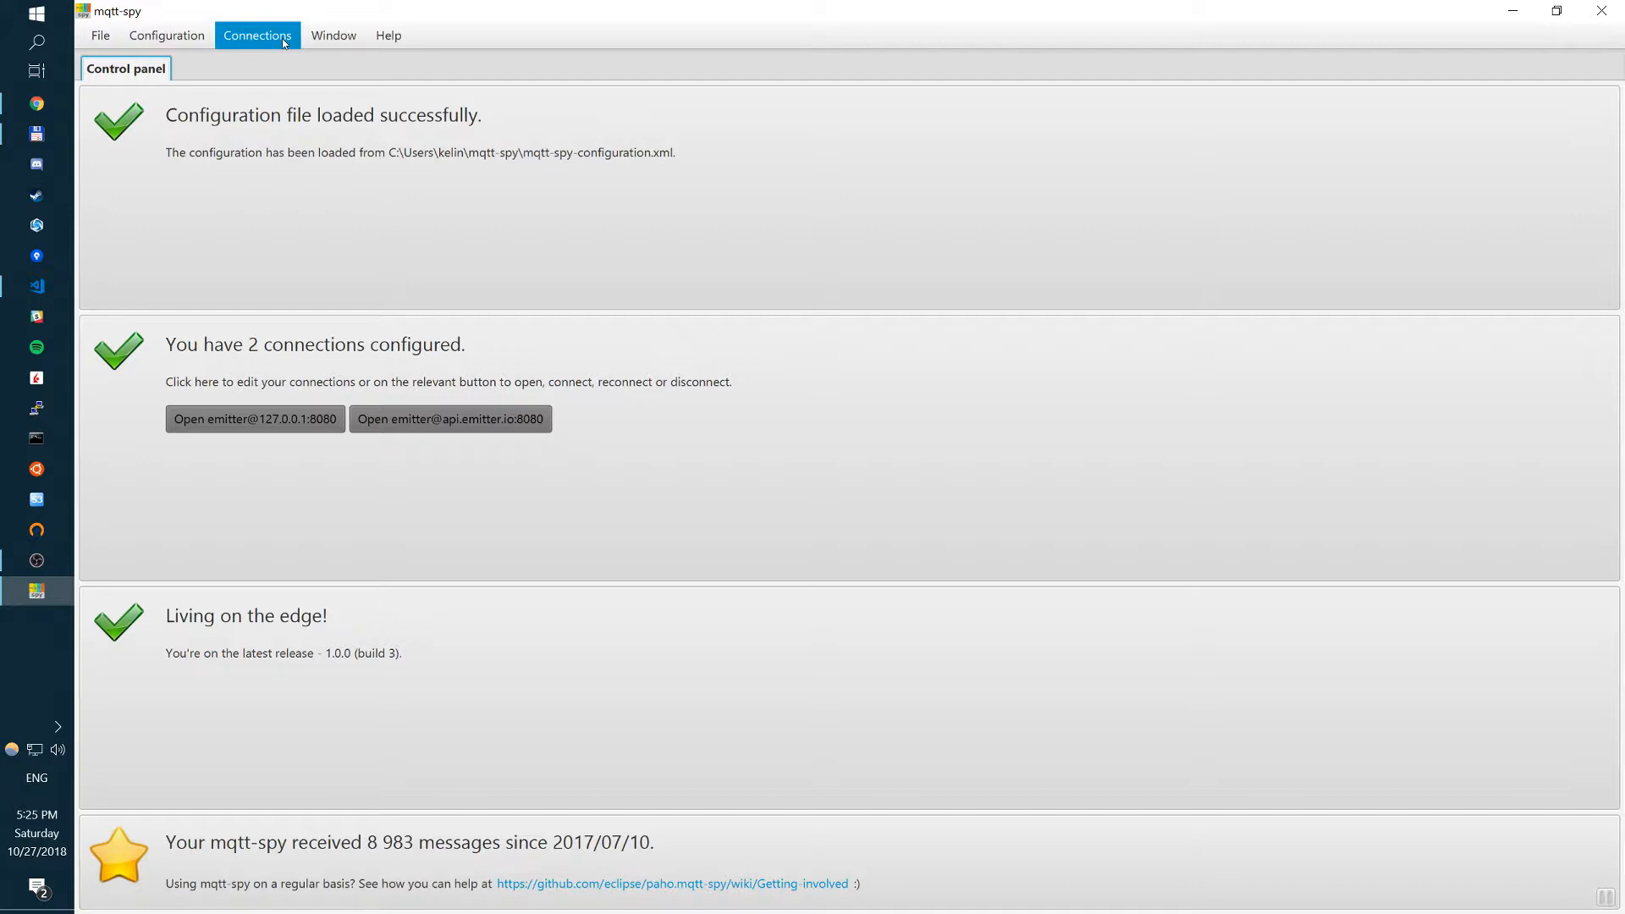
{"action": "left_click", "coordinate": [256, 34]}
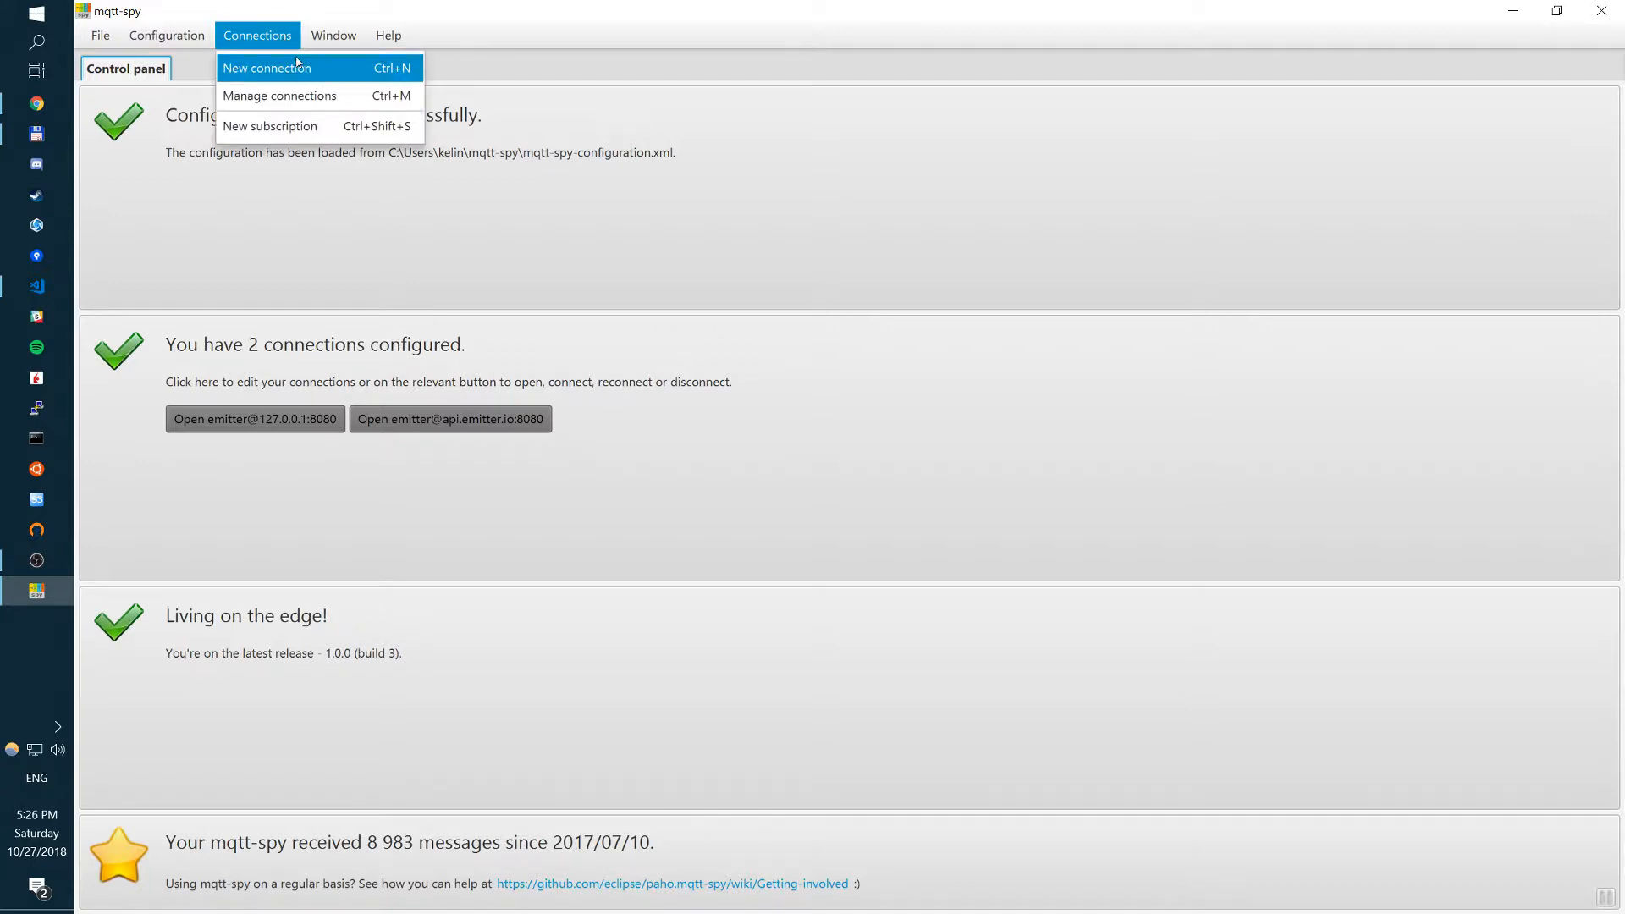
{"action": "left_click", "coordinate": [267, 67]}
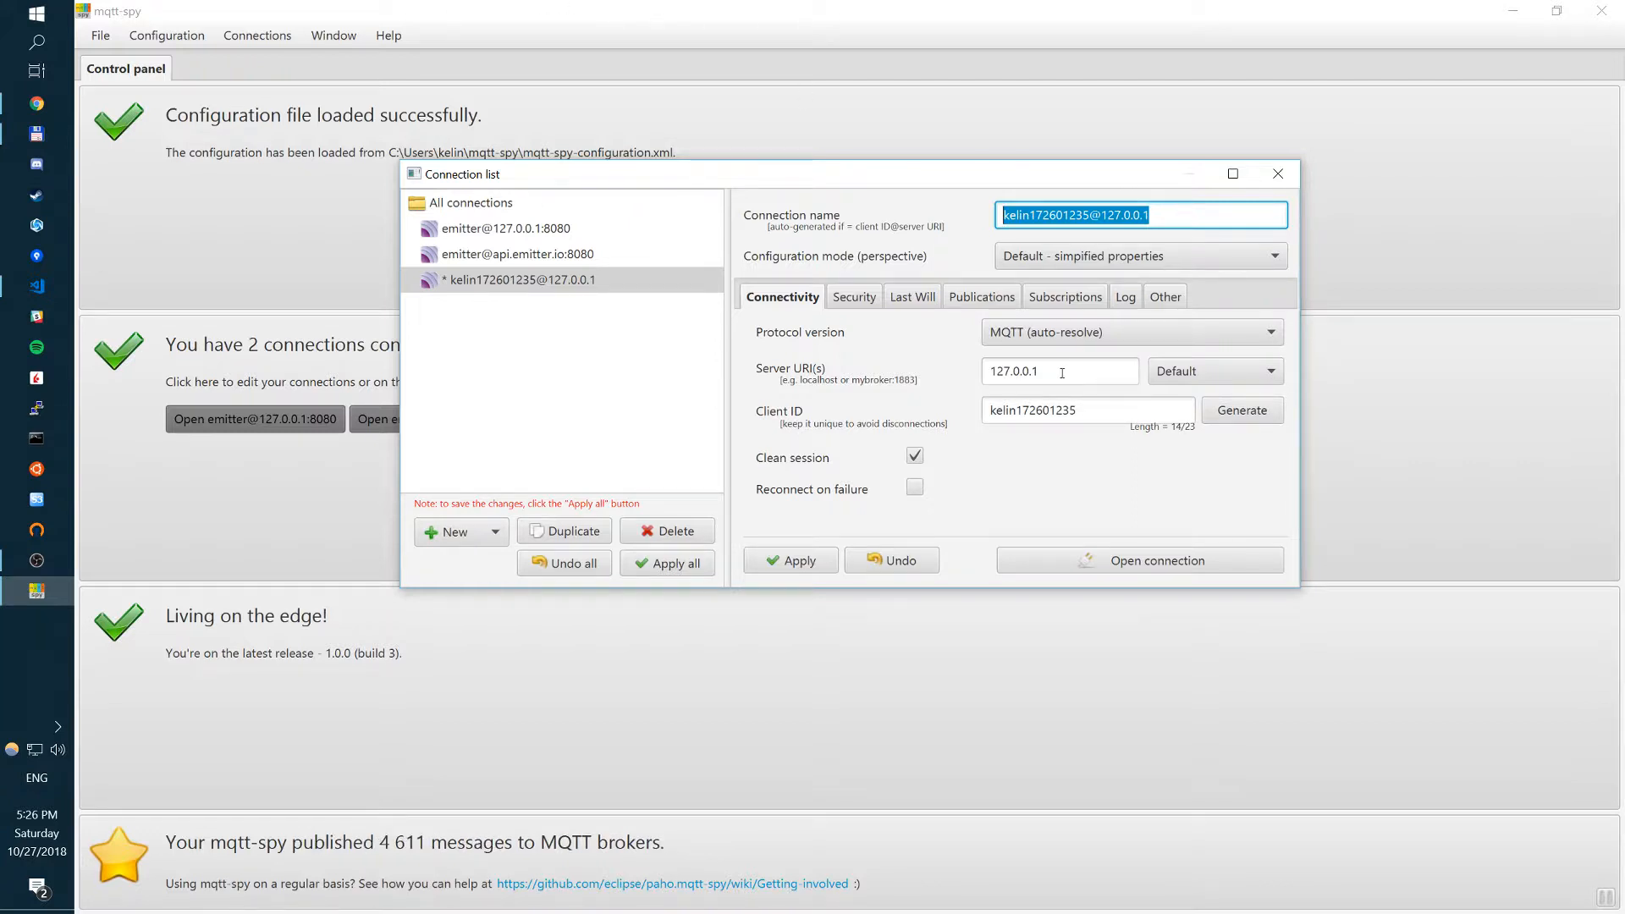
- Set server URI api.emitter.io:8080, rename the connection 'emitter demo', and connect
{"action": "left_click", "coordinate": [1059, 371]}
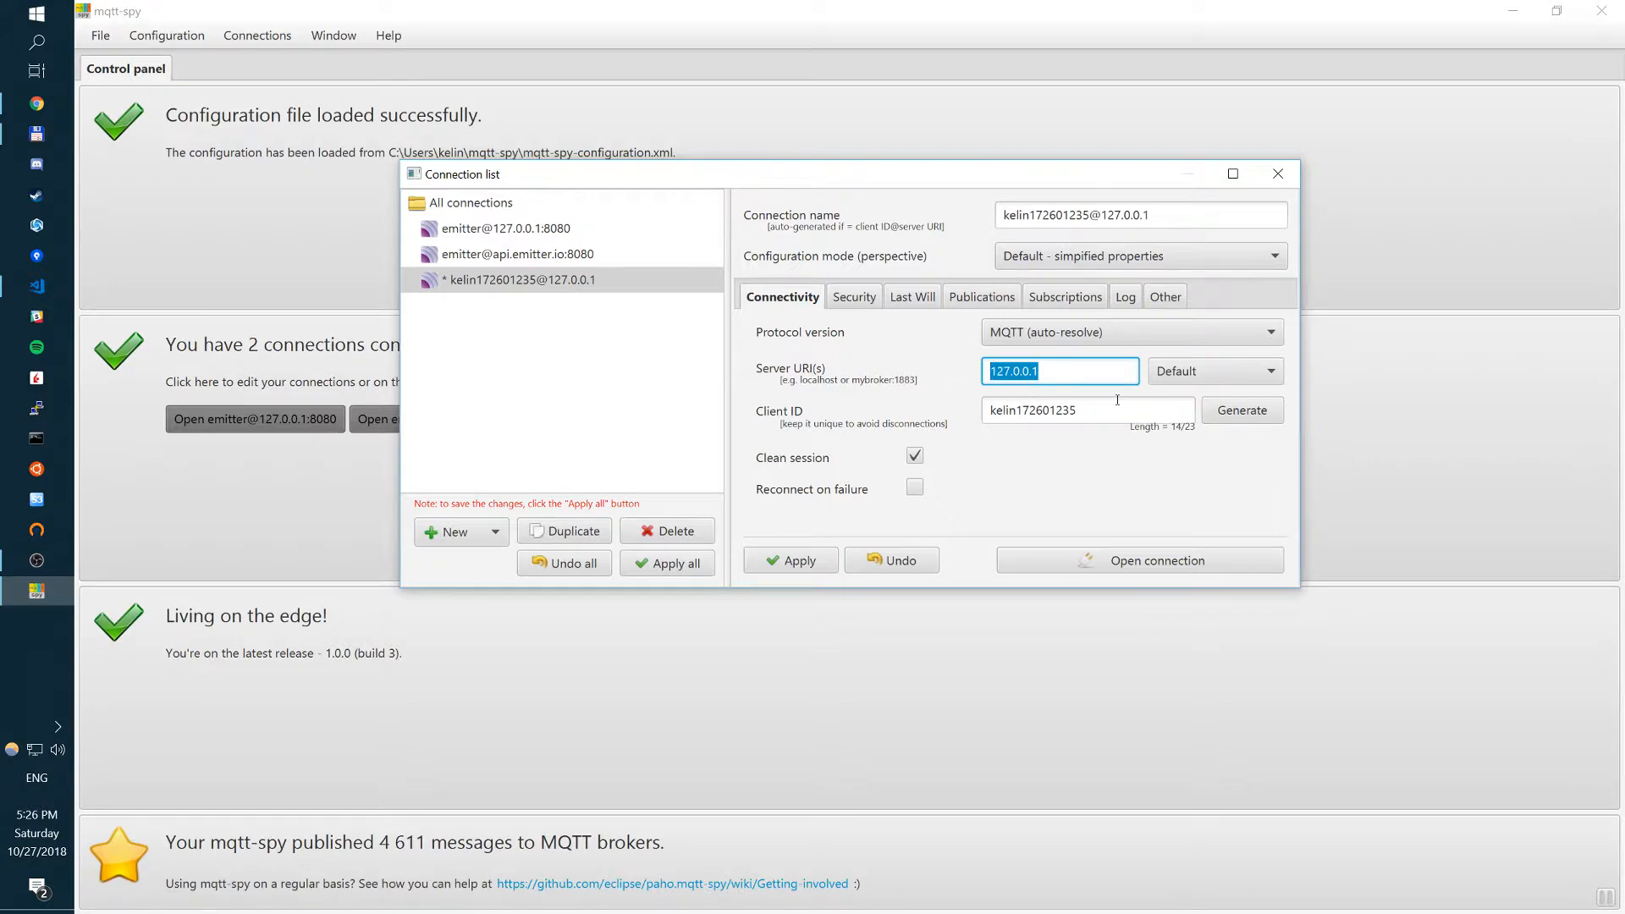
{"action": "type", "text": "api.emitter.io"}
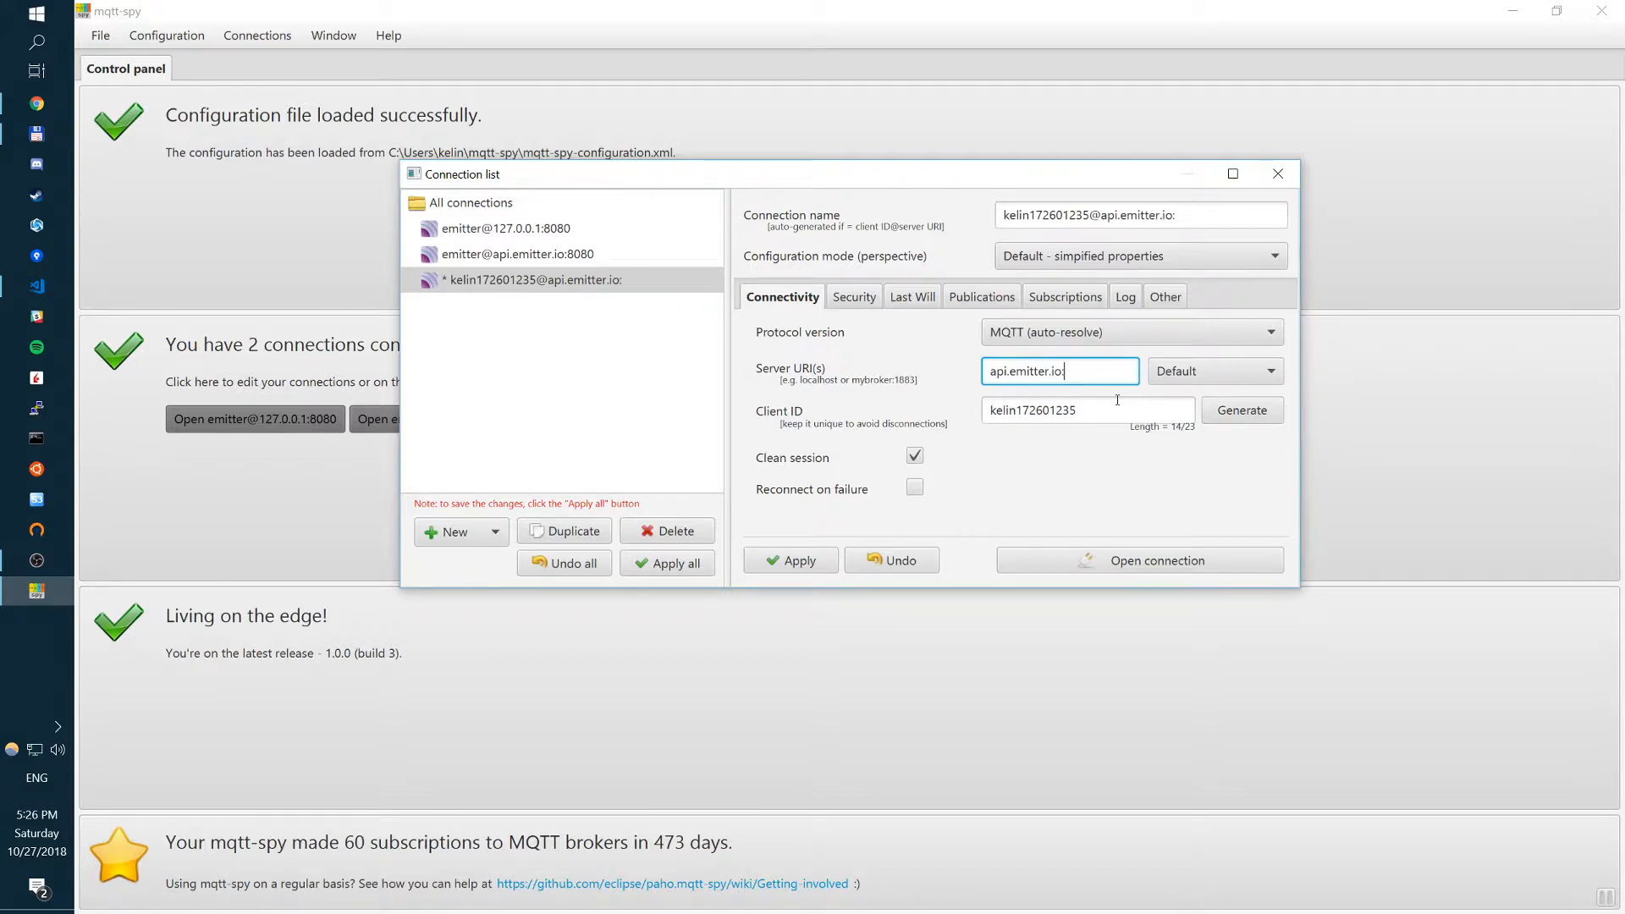
{"action": "type", "text": ":8080"}
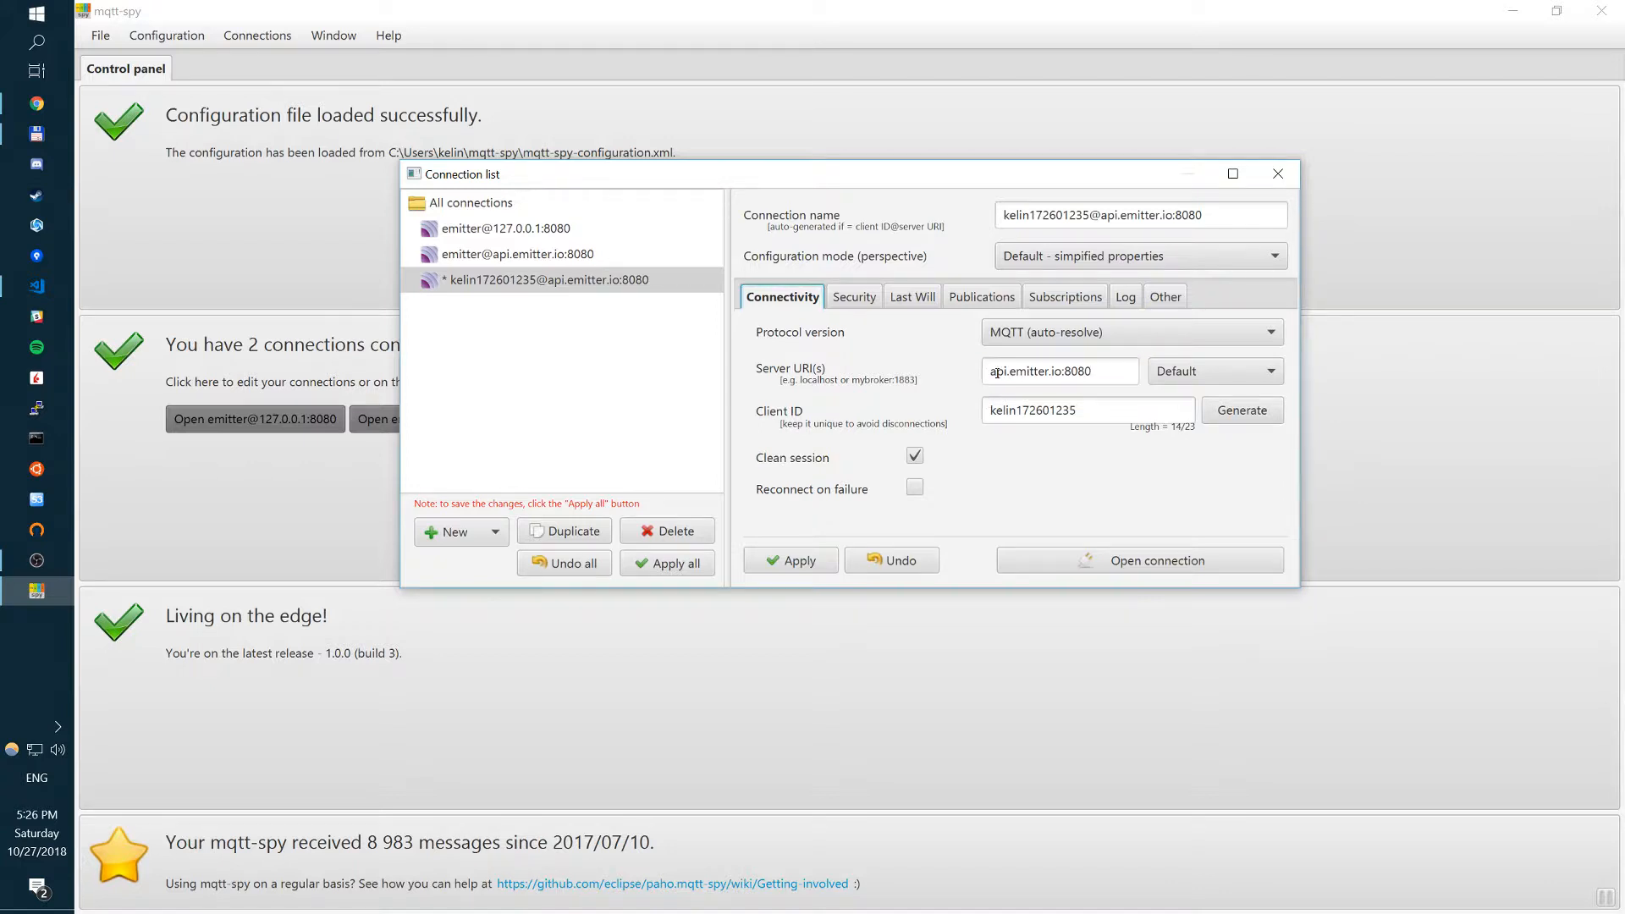
{"action": "double_click", "coordinate": [1184, 214]}
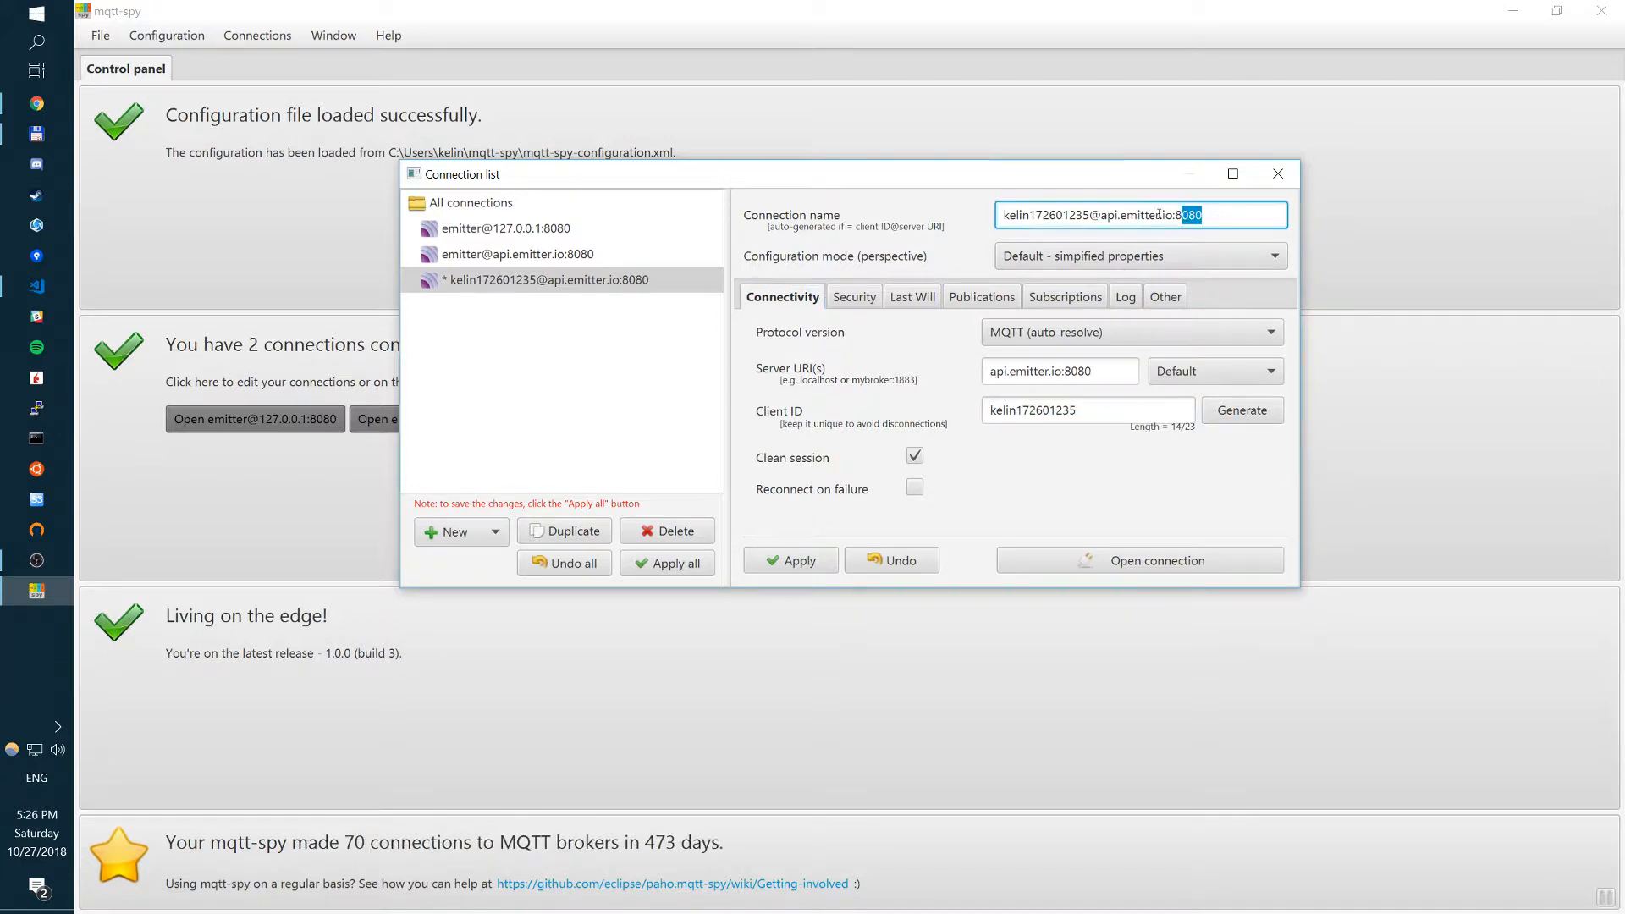
{"action": "type", "text": "emitter demo"}
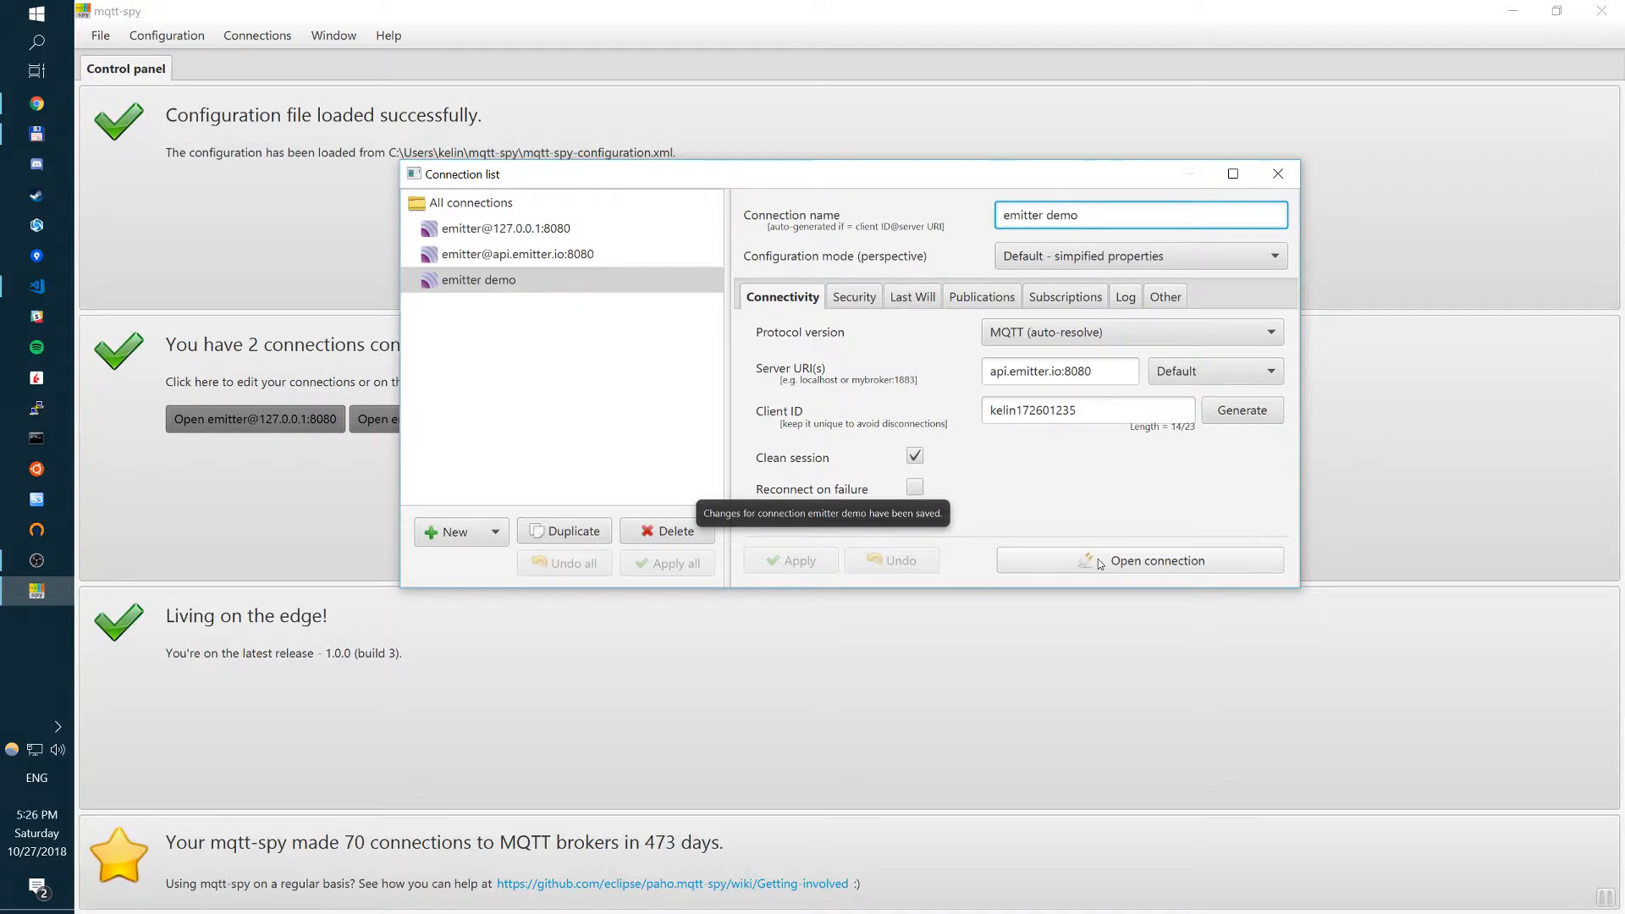
{"action": "left_click", "coordinate": [1140, 559]}
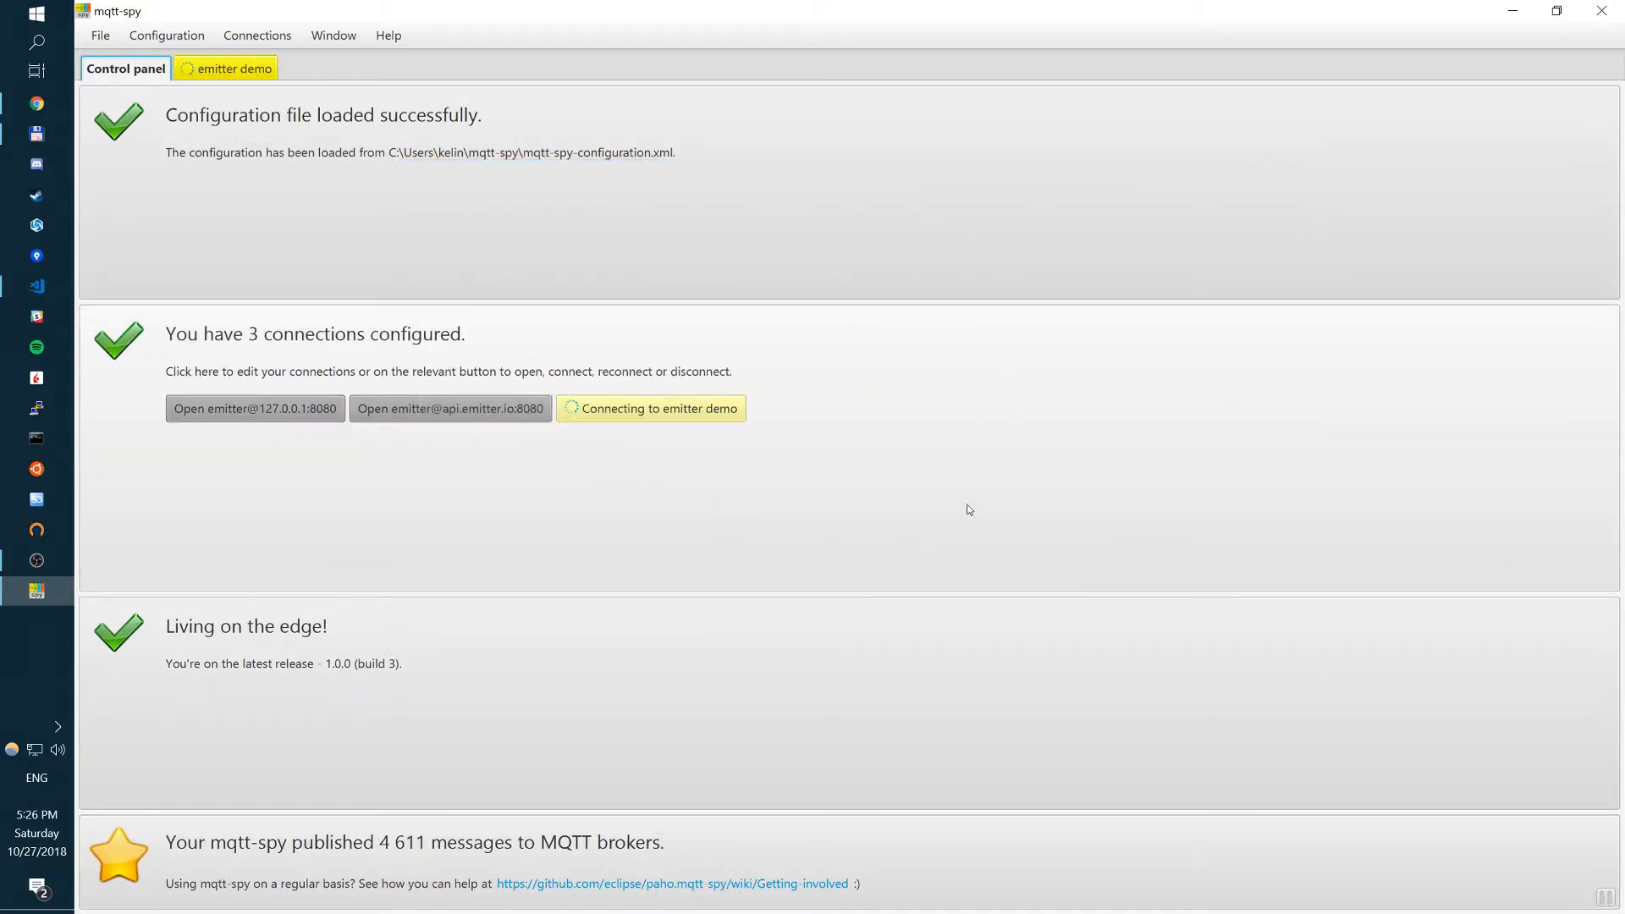
- Show the emitter demo workspace, then bring up the Emitter Cloud Console in Chrome
{"action": "left_click", "coordinate": [232, 69]}
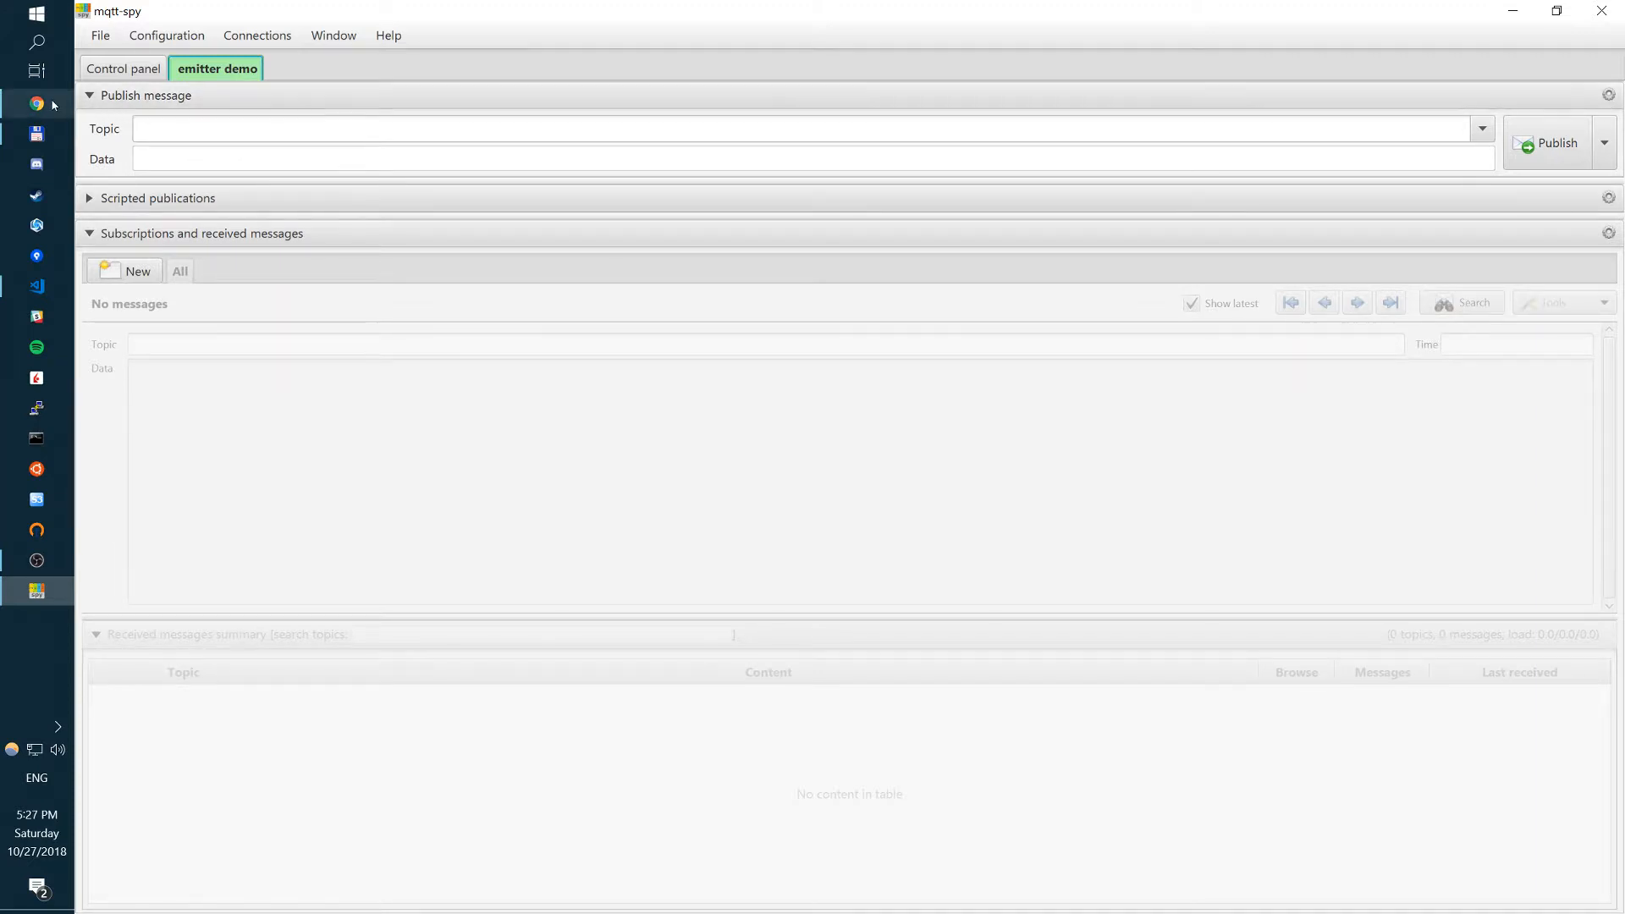
{"action": "left_click", "coordinate": [36, 103]}
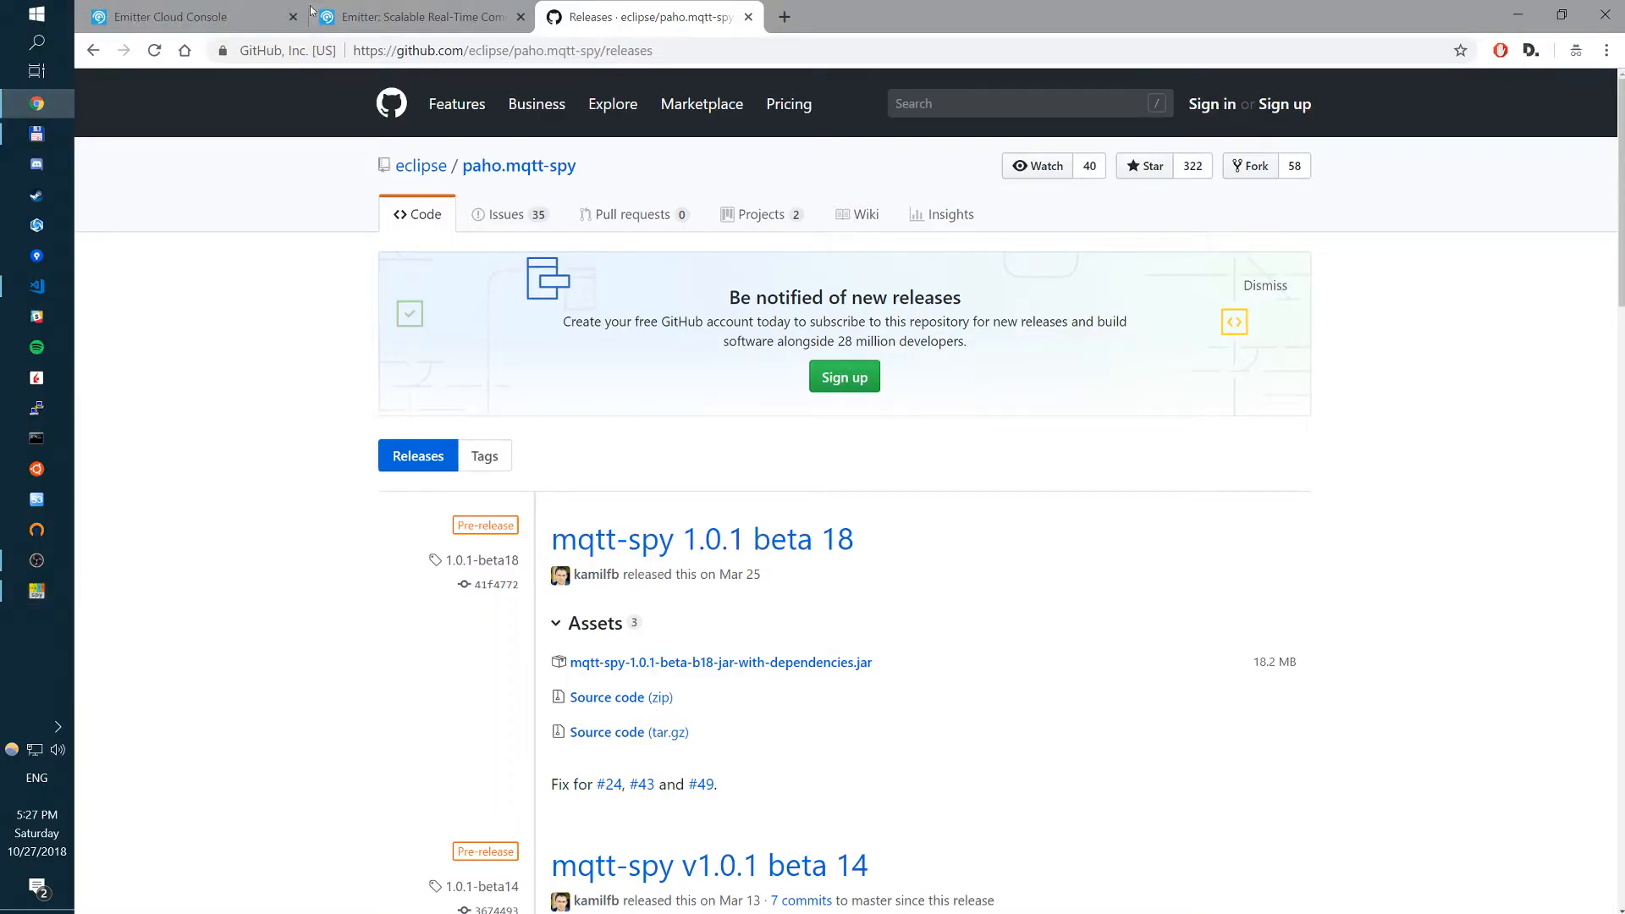
{"action": "left_click", "coordinate": [166, 17]}
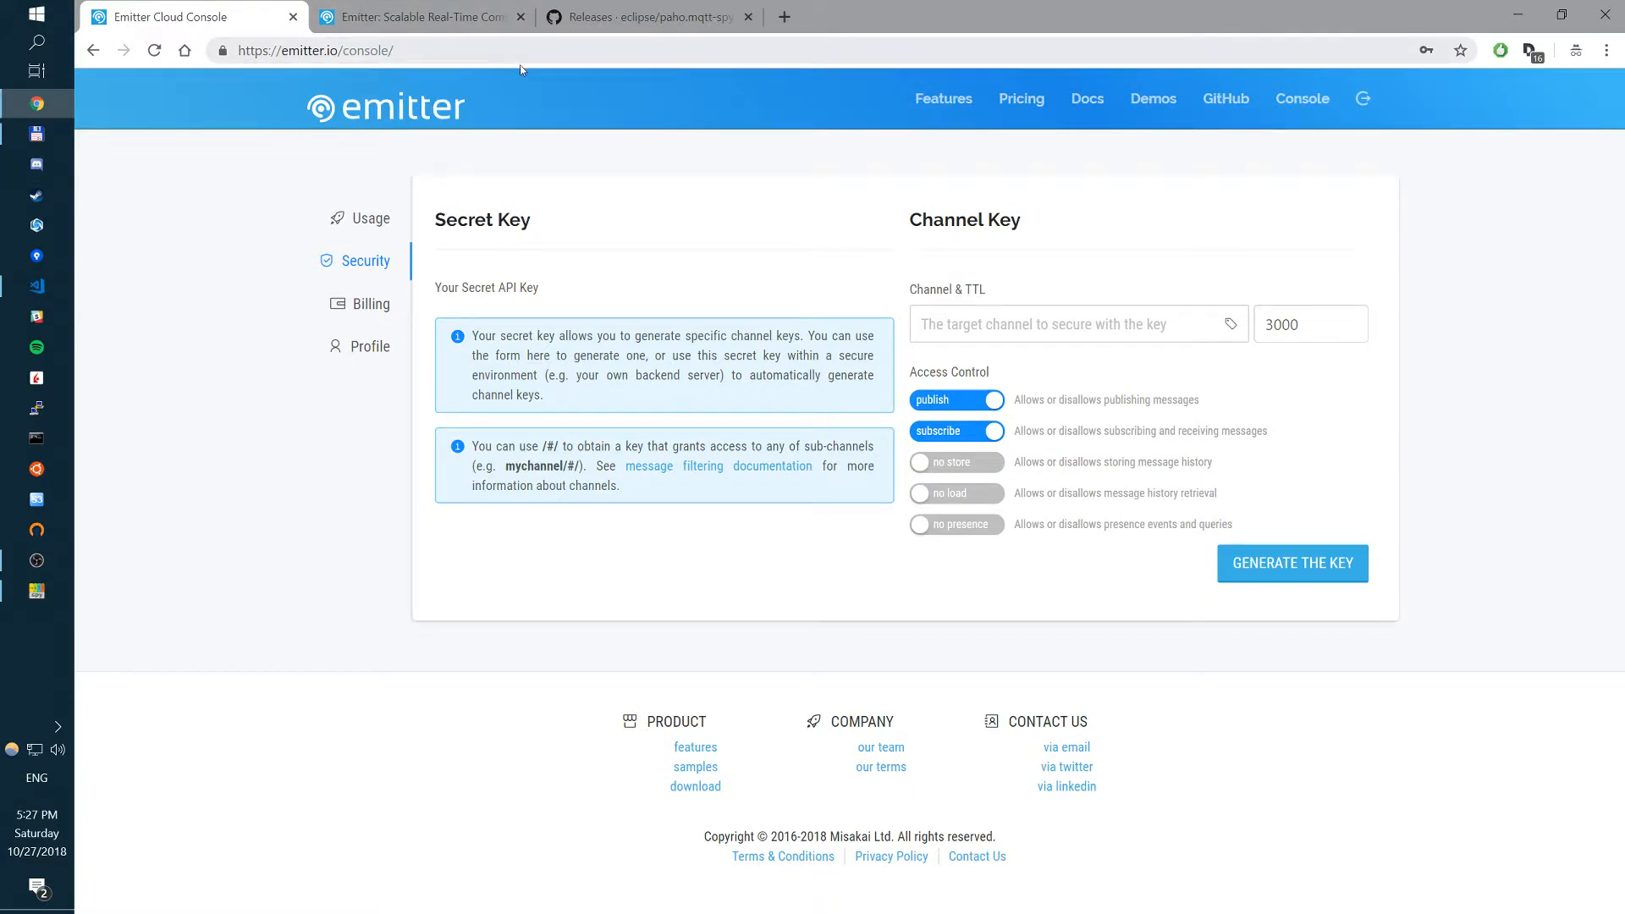
{"action": "mouse_move", "coordinate": [342, 271]}
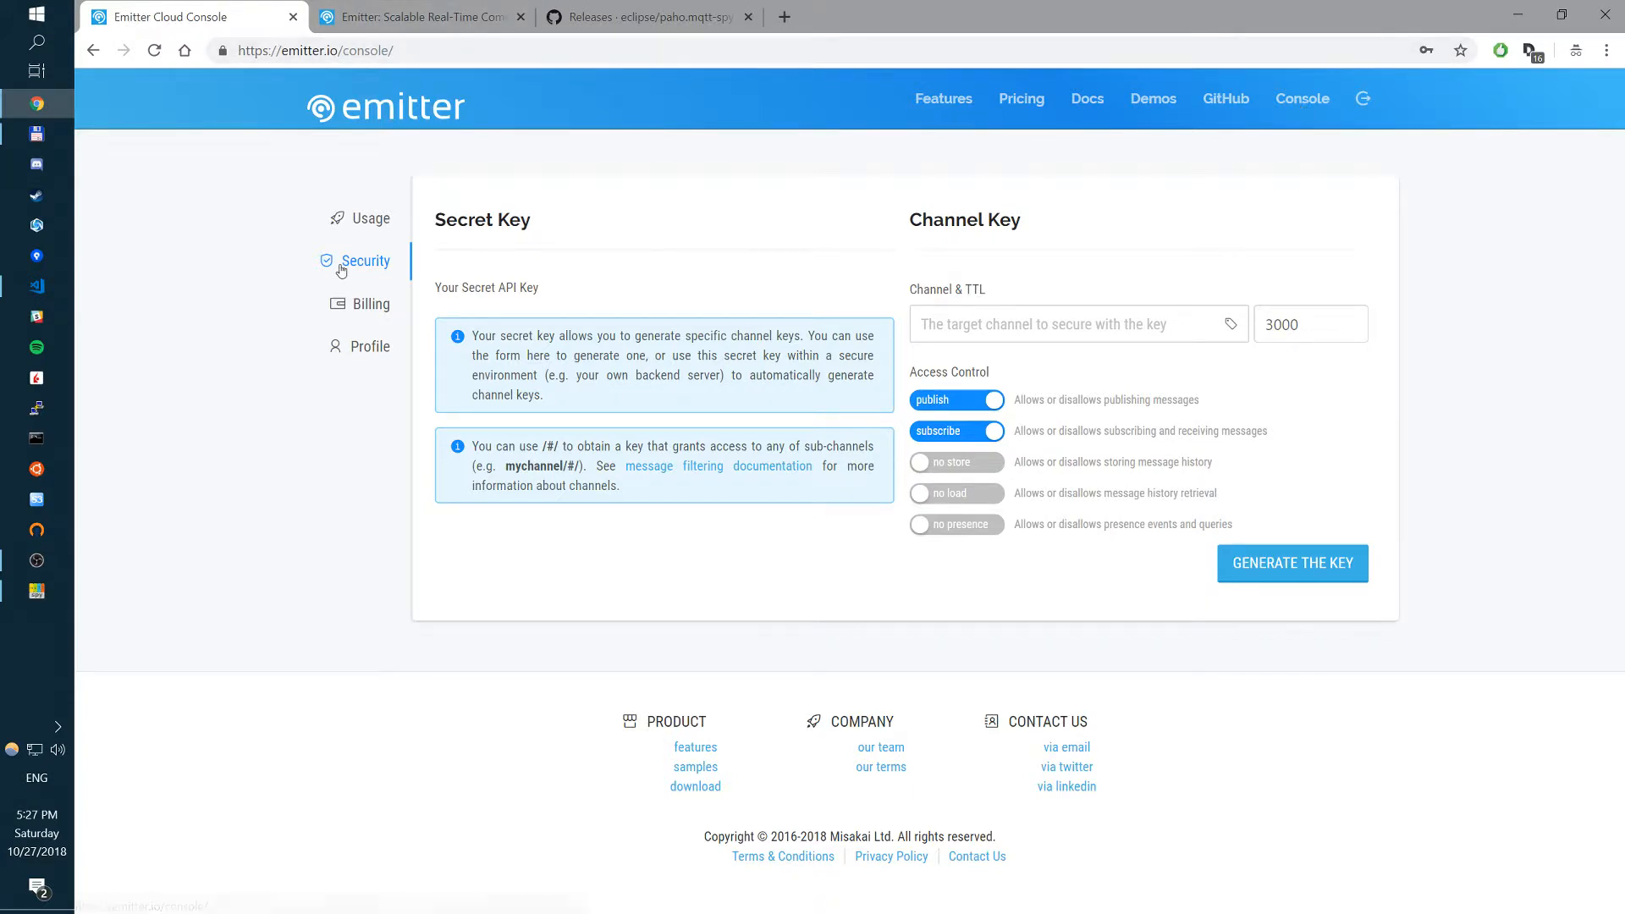
- Enter mqttspy as the channel on the Security page, keeping publish and subscribe enabled
{"action": "left_click", "coordinate": [1067, 323]}
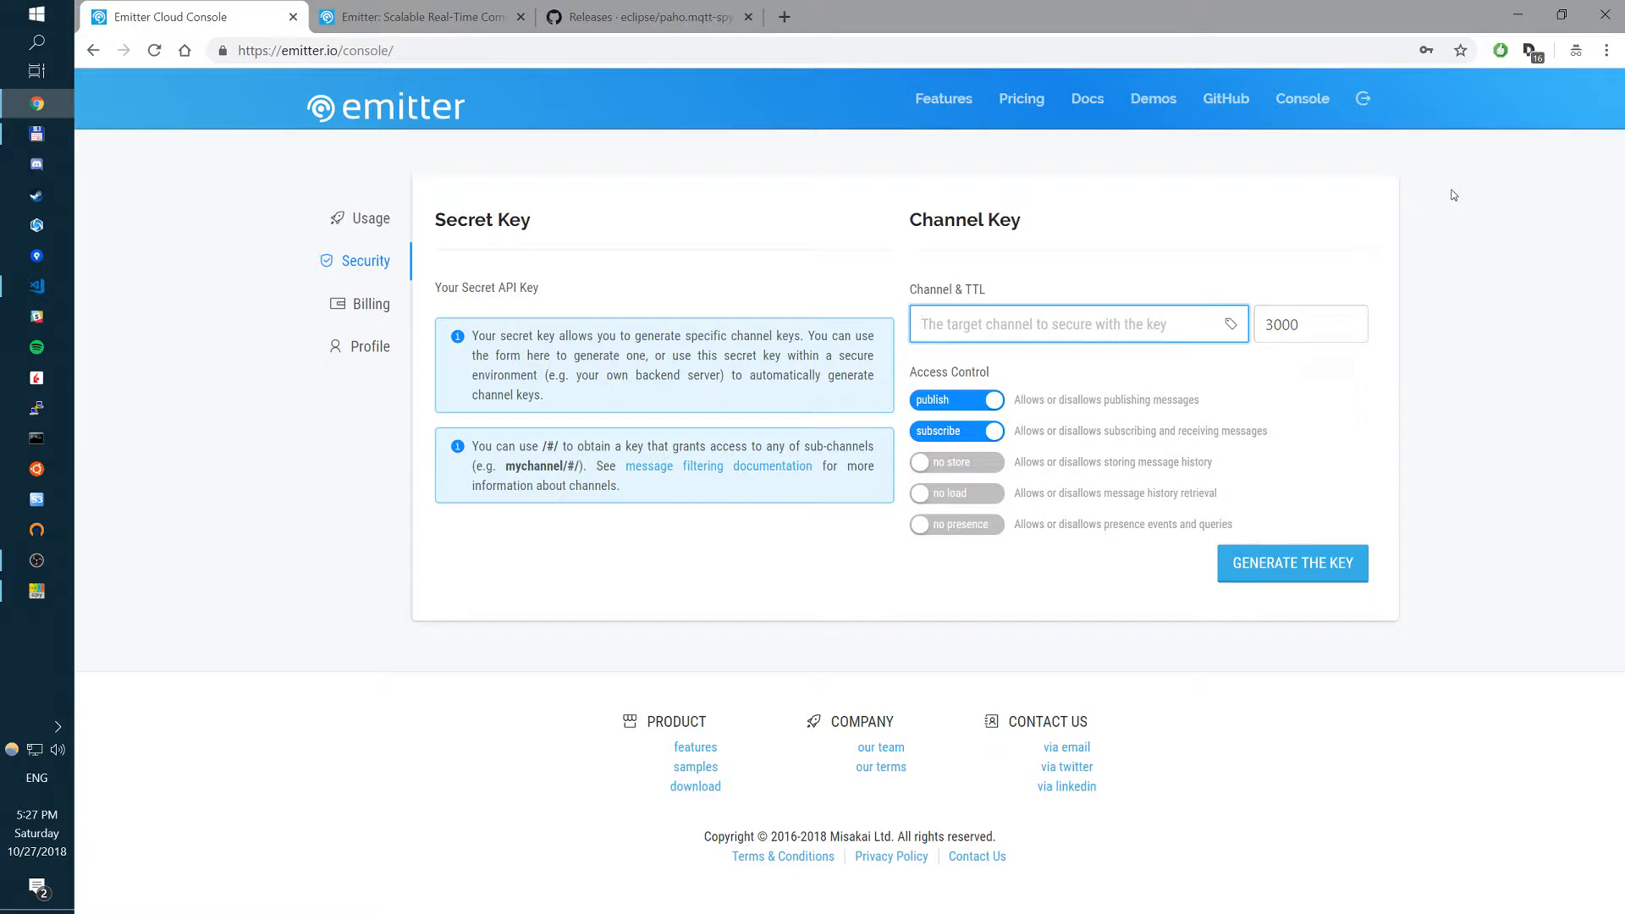
{"action": "left_click", "coordinate": [1036, 324]}
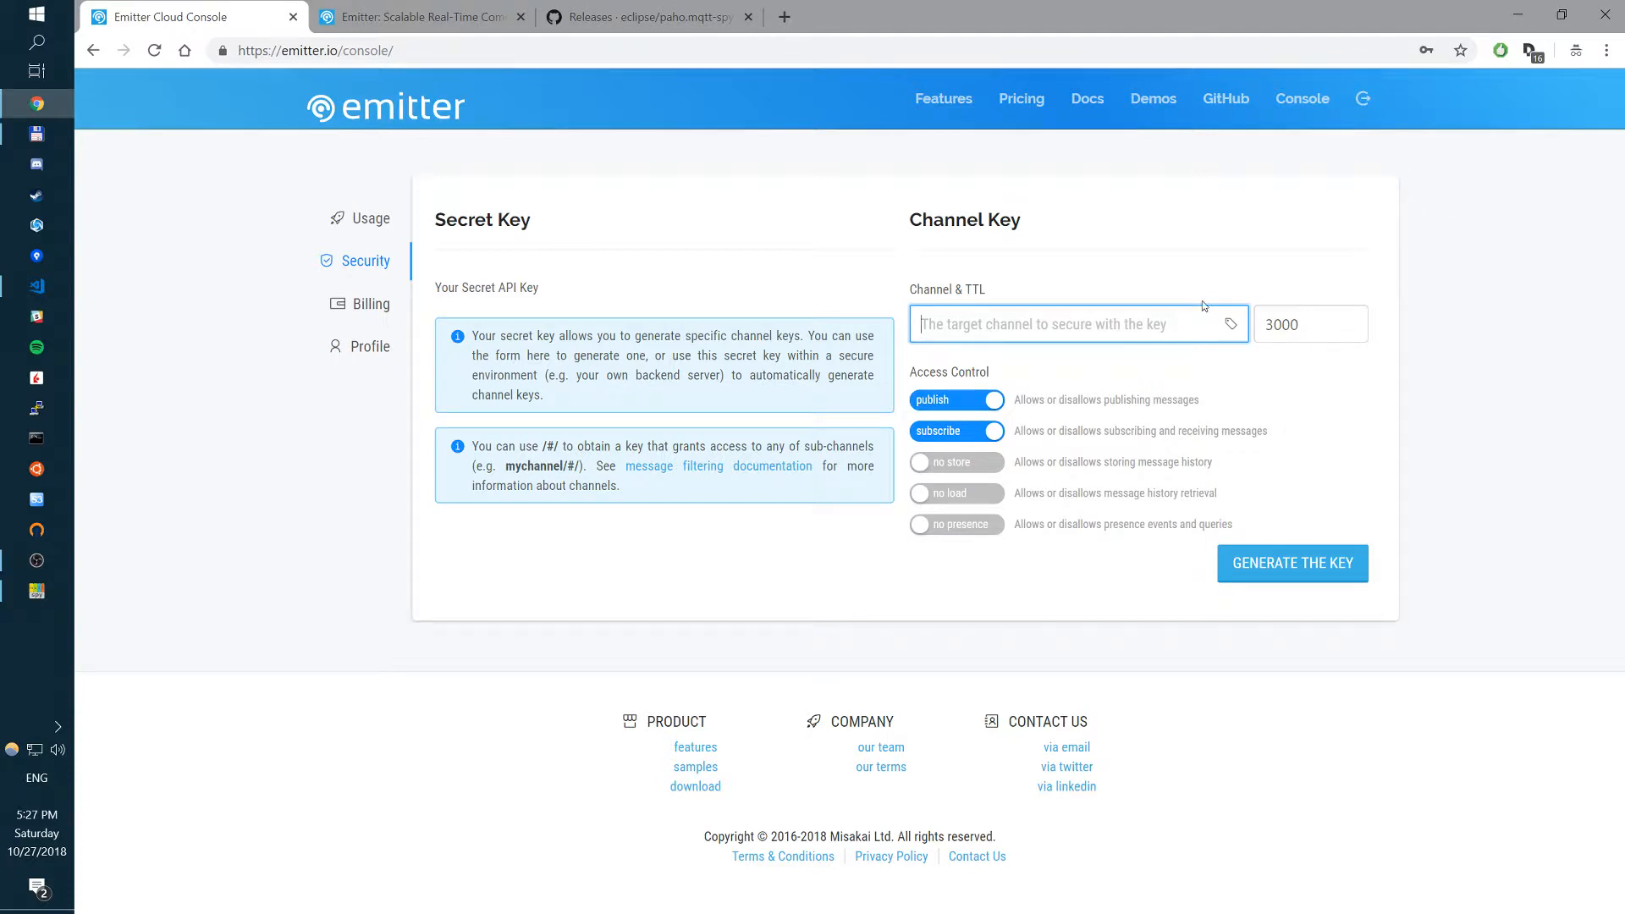
{"action": "left_click", "coordinate": [948, 400]}
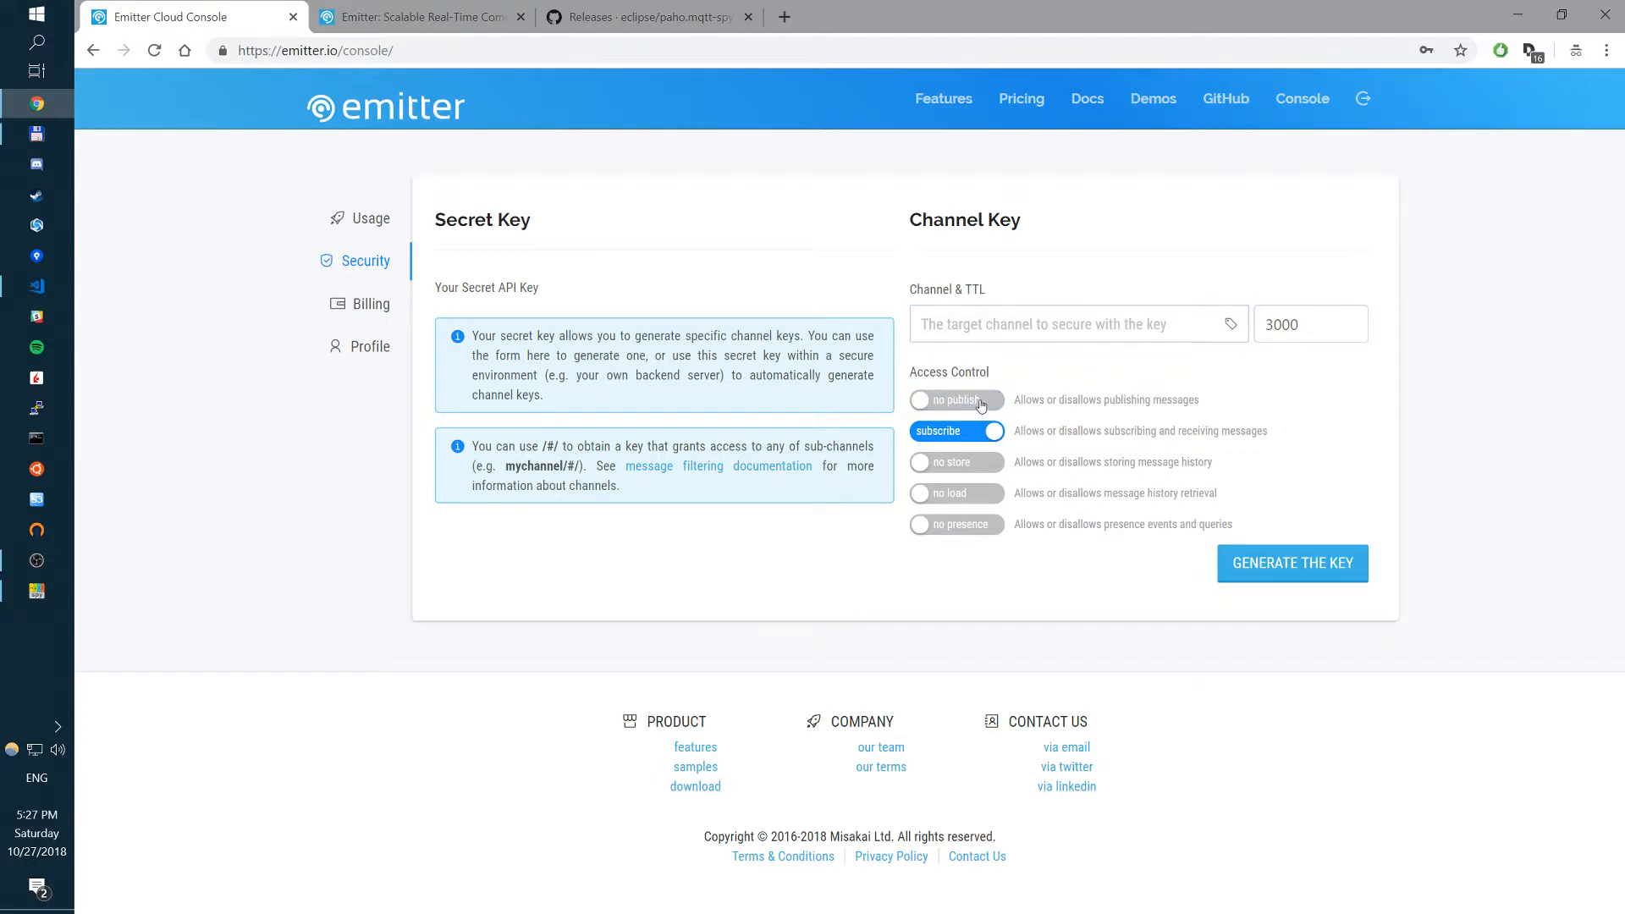
{"action": "left_click", "coordinate": [953, 401]}
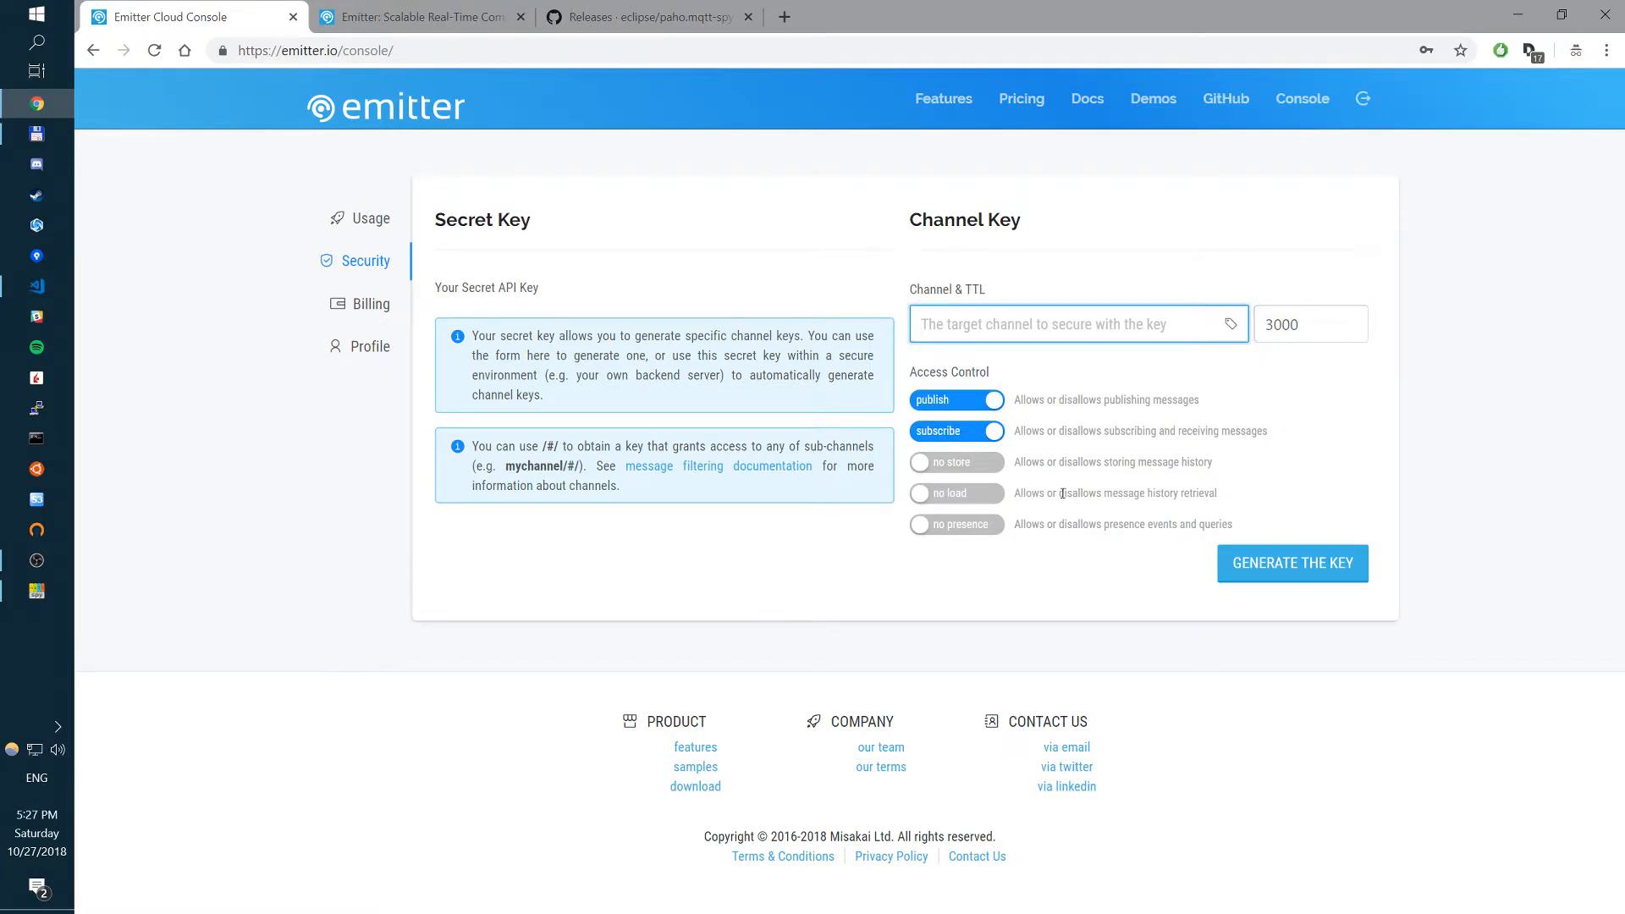
{"action": "left_click", "coordinate": [1036, 323]}
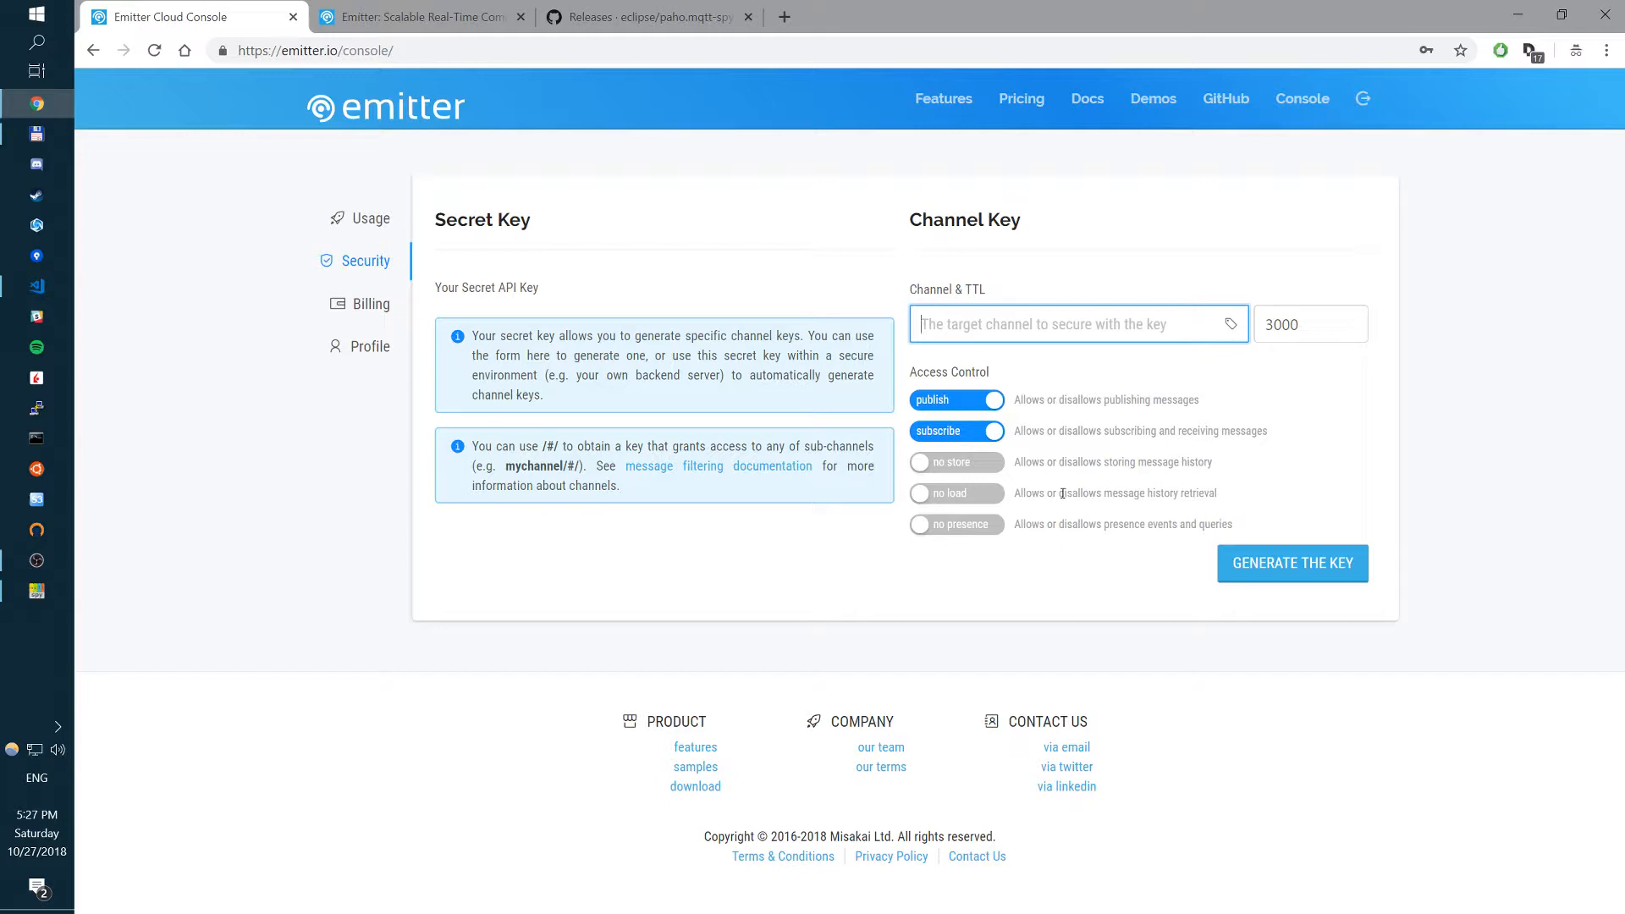
{"action": "type", "text": "mqttspy"}
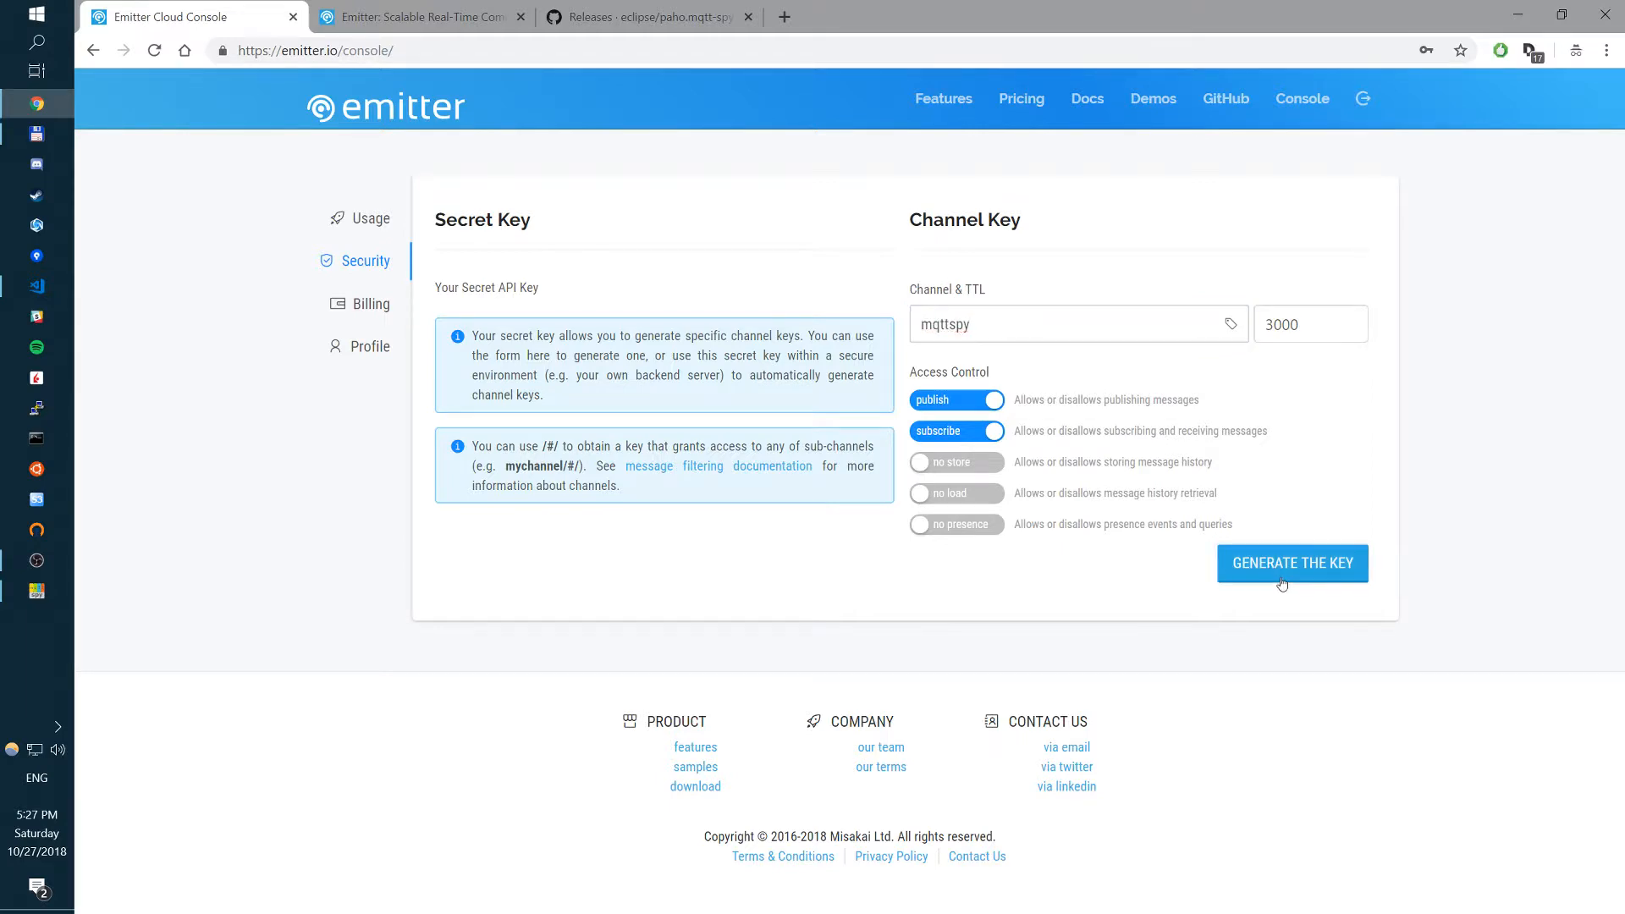
- Generate the mqttspy channel key and copy it from the confirmation dialog
{"action": "left_click", "coordinate": [1293, 563]}
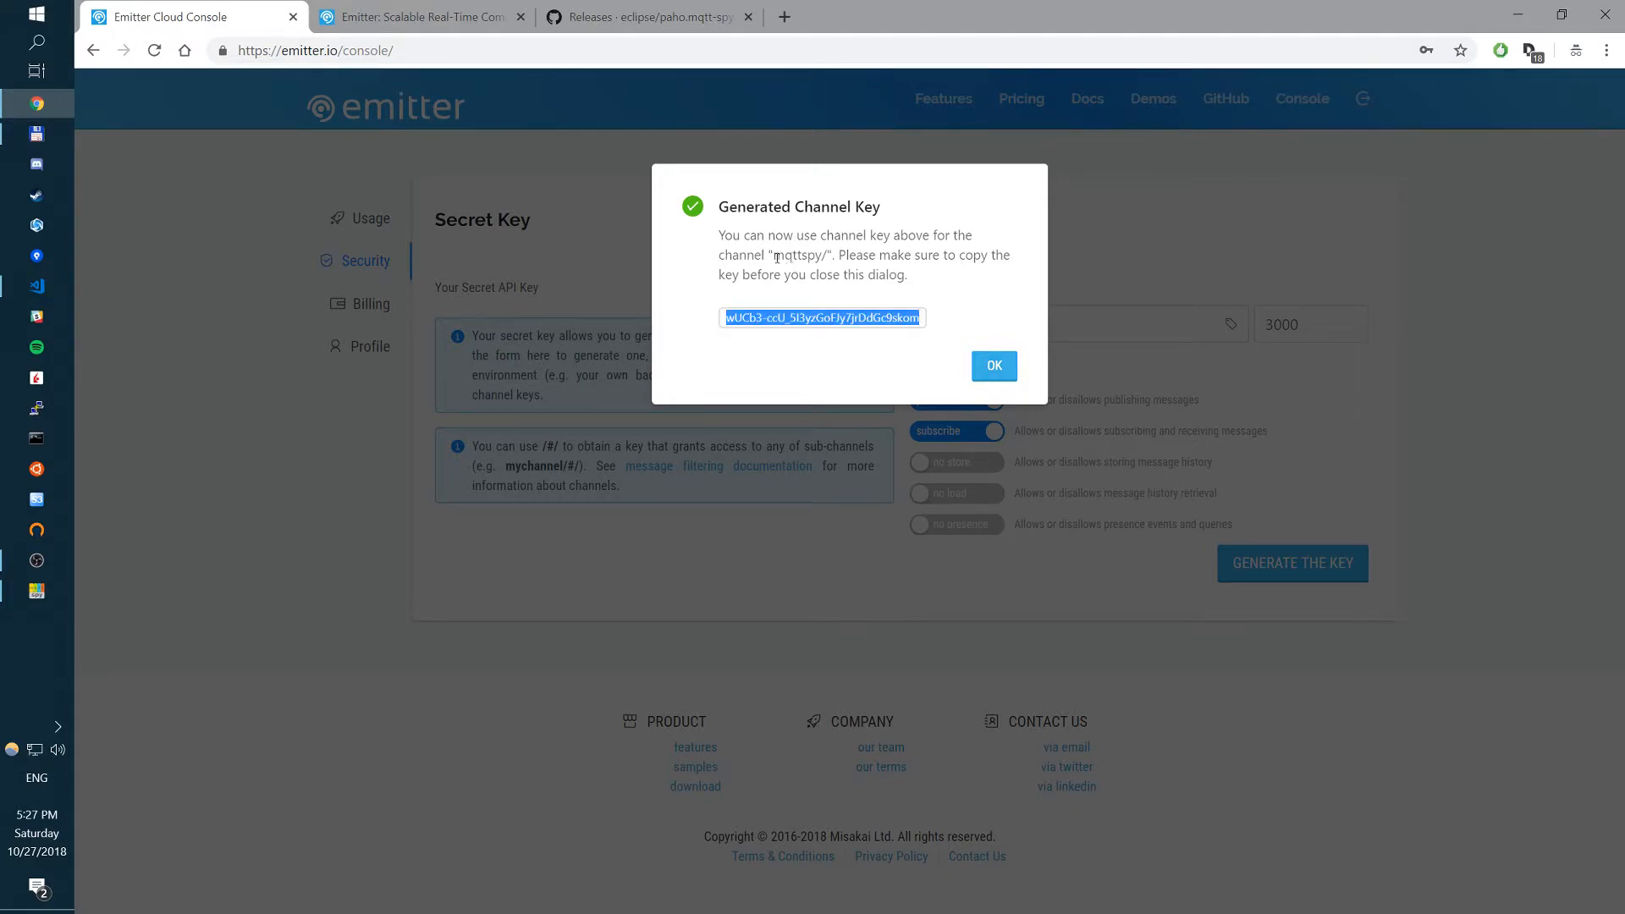
{"action": "right_click", "coordinate": [822, 318]}
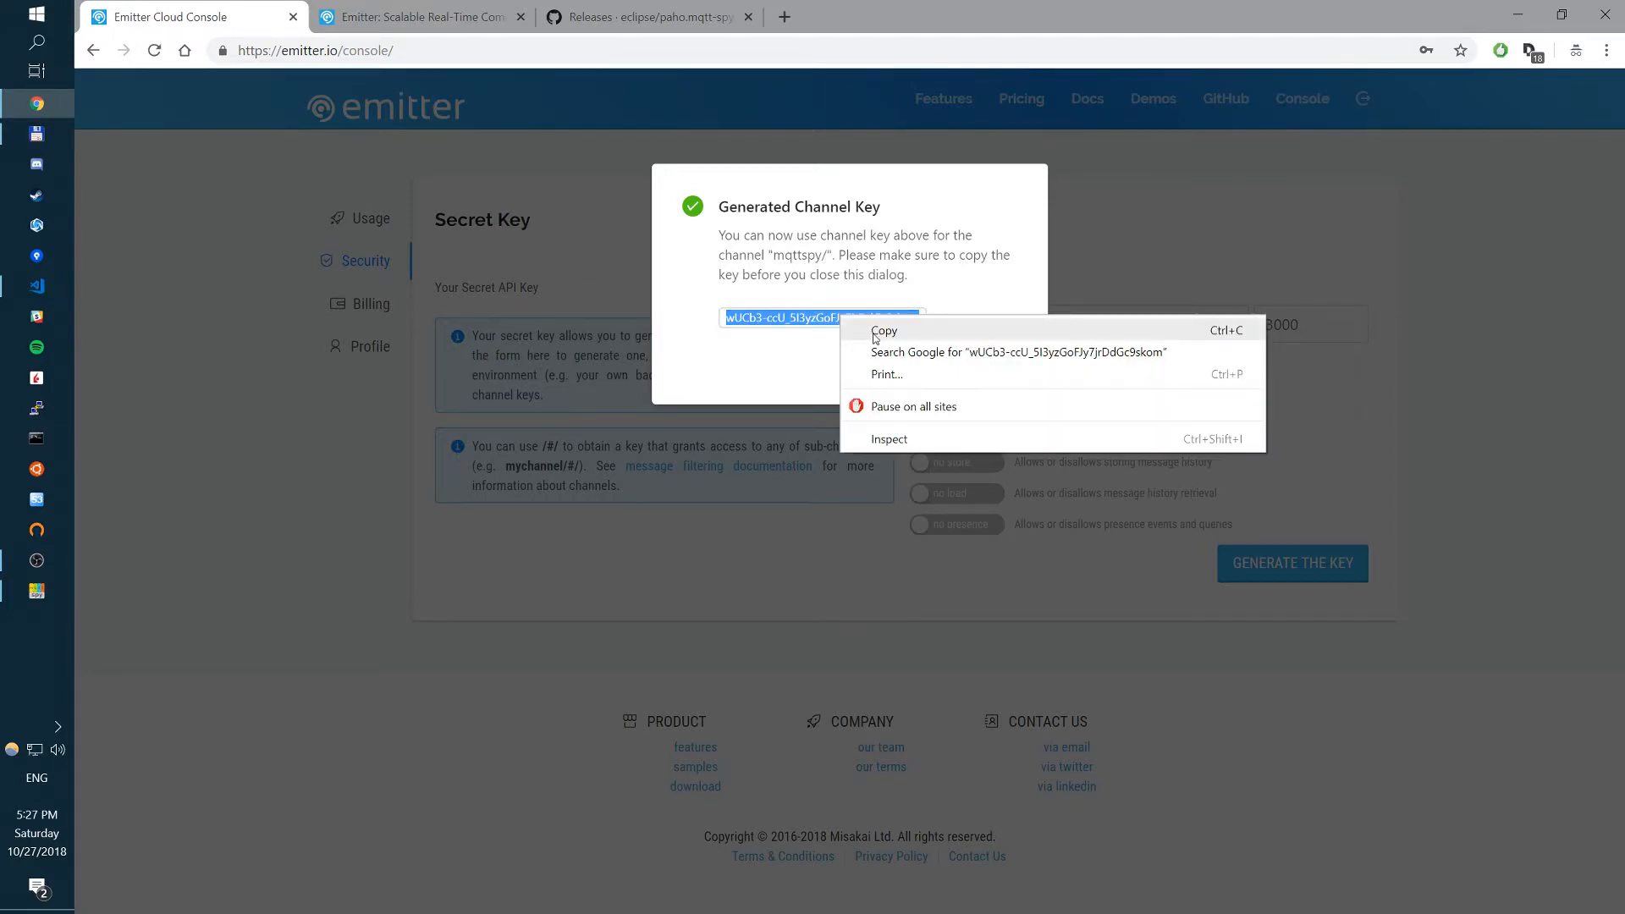
{"action": "left_click", "coordinate": [883, 329]}
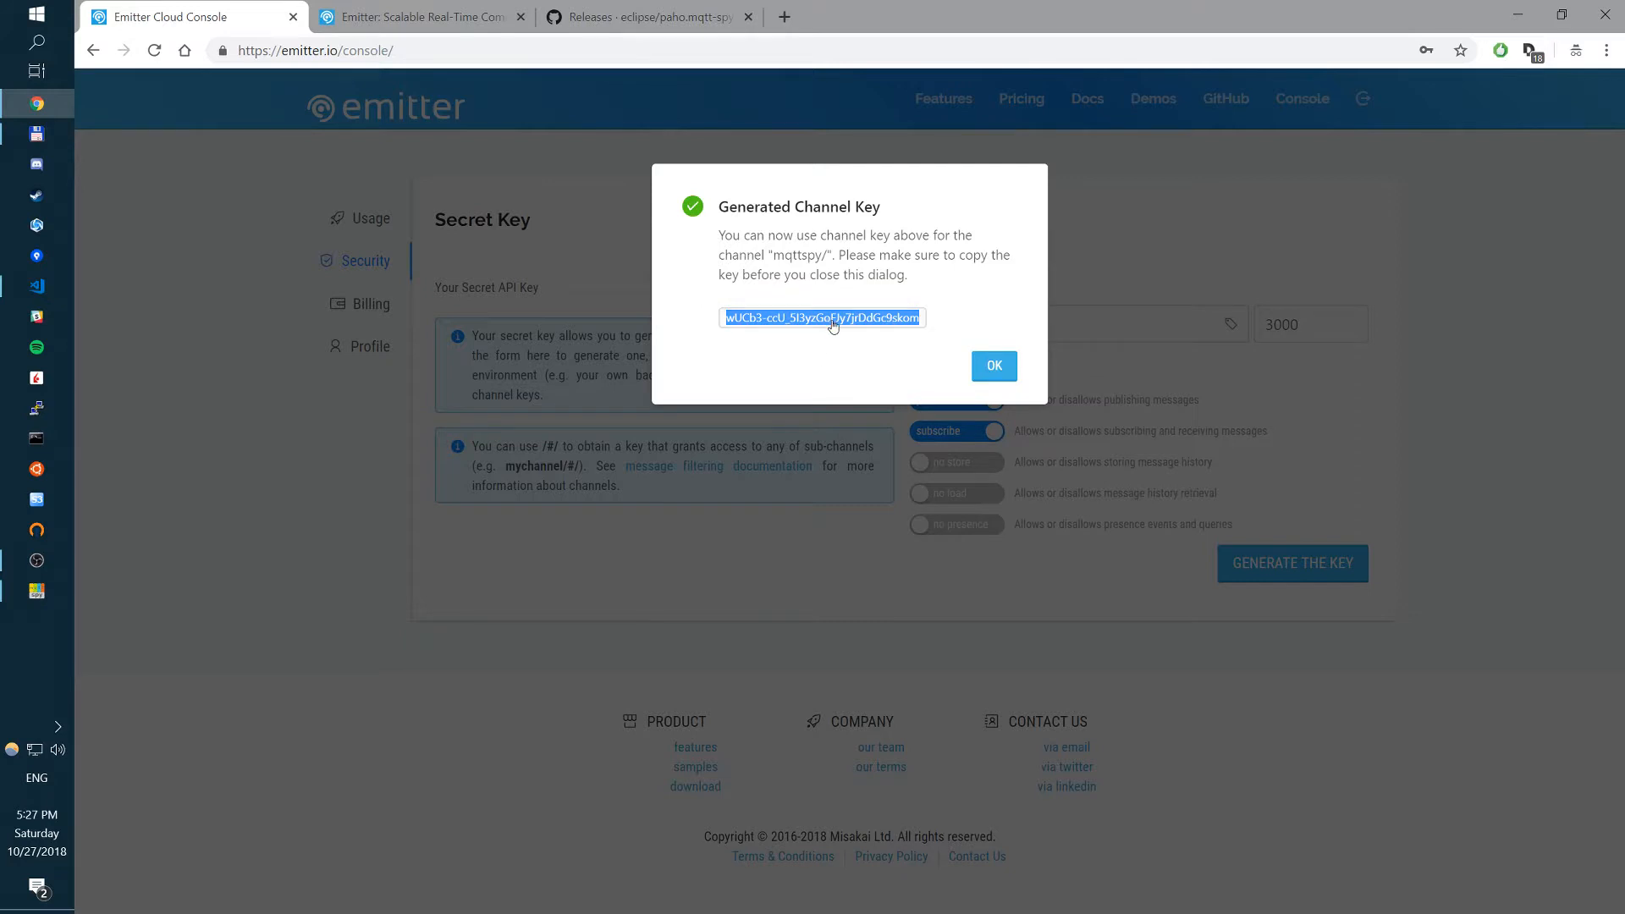
{"action": "mouse_move", "coordinate": [1230, 237]}
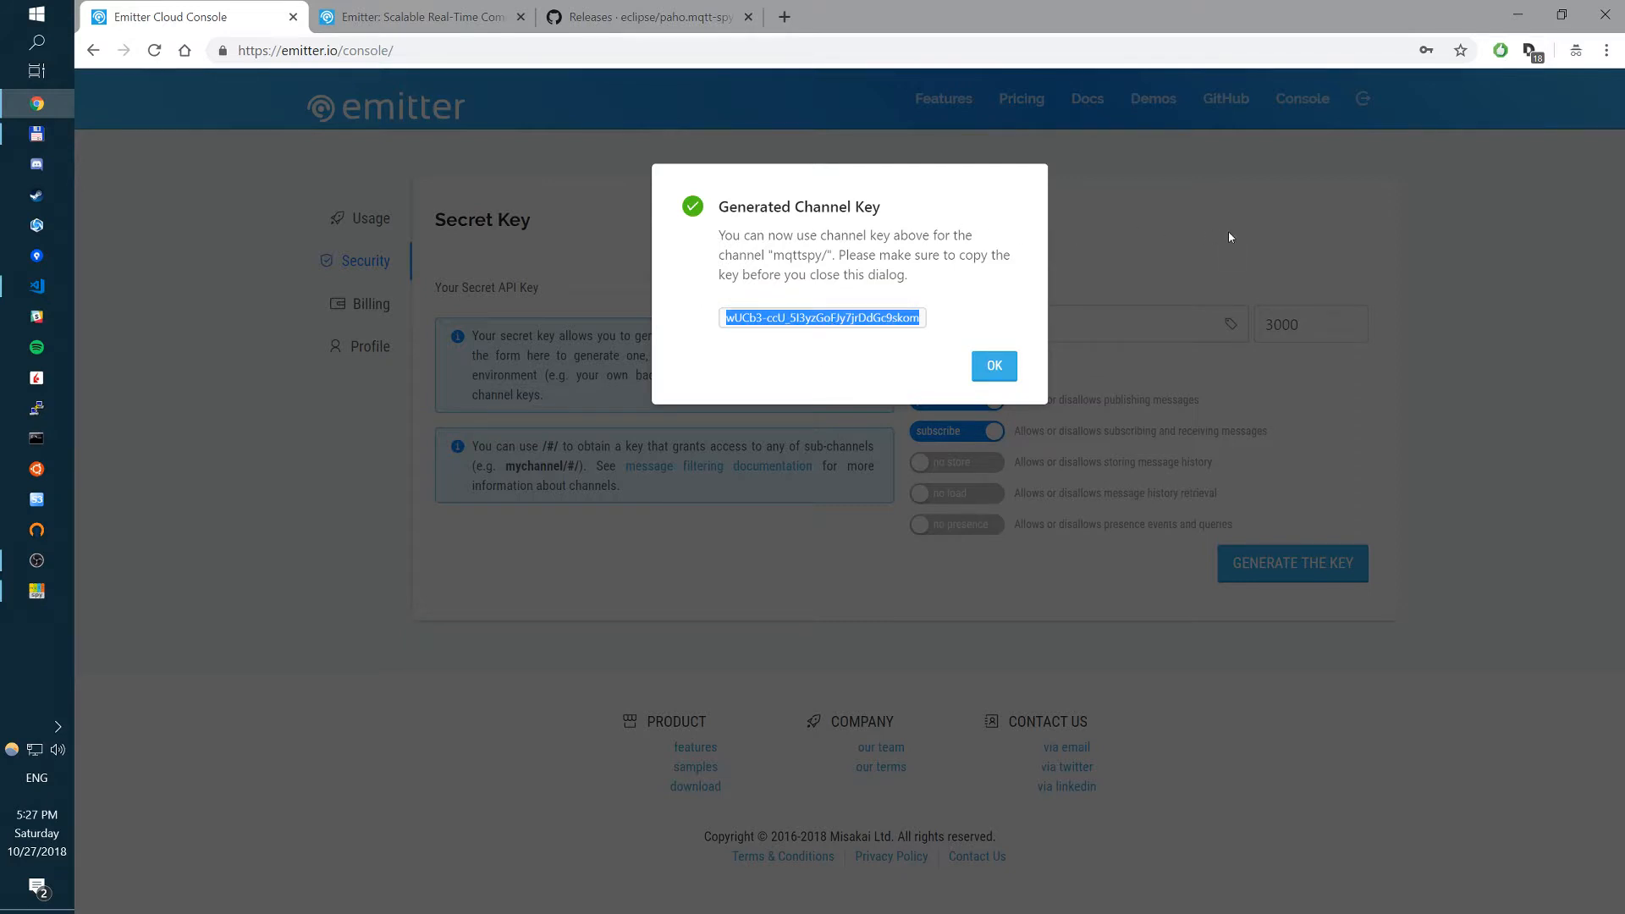
{"action": "mouse_move", "coordinate": [1264, 258]}
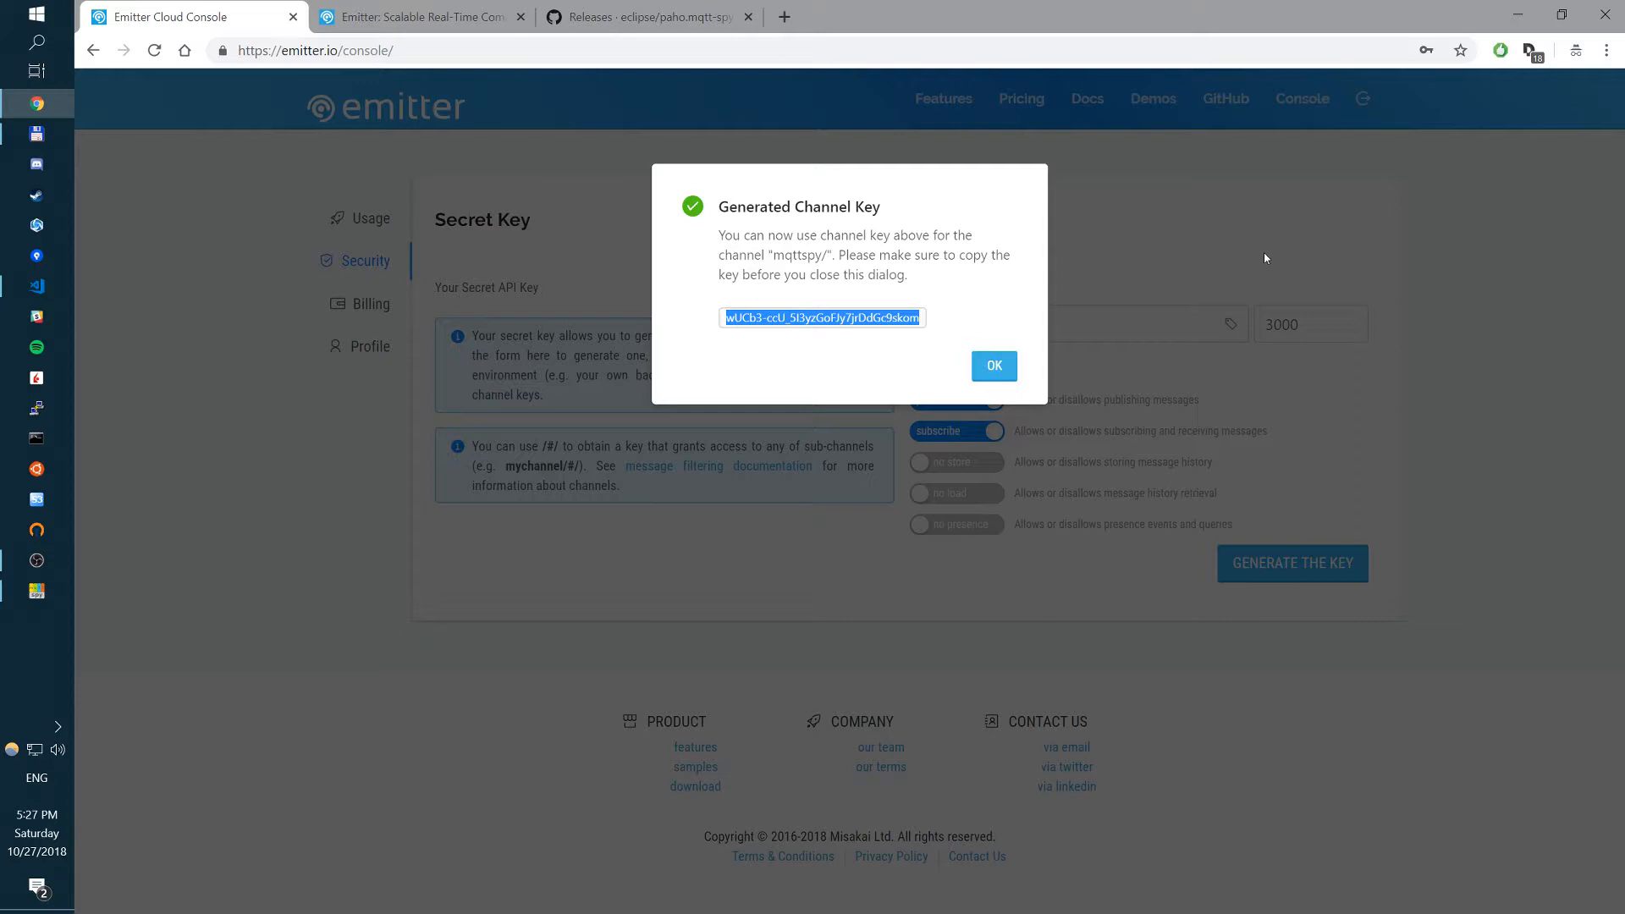
{"action": "mouse_move", "coordinate": [1228, 323]}
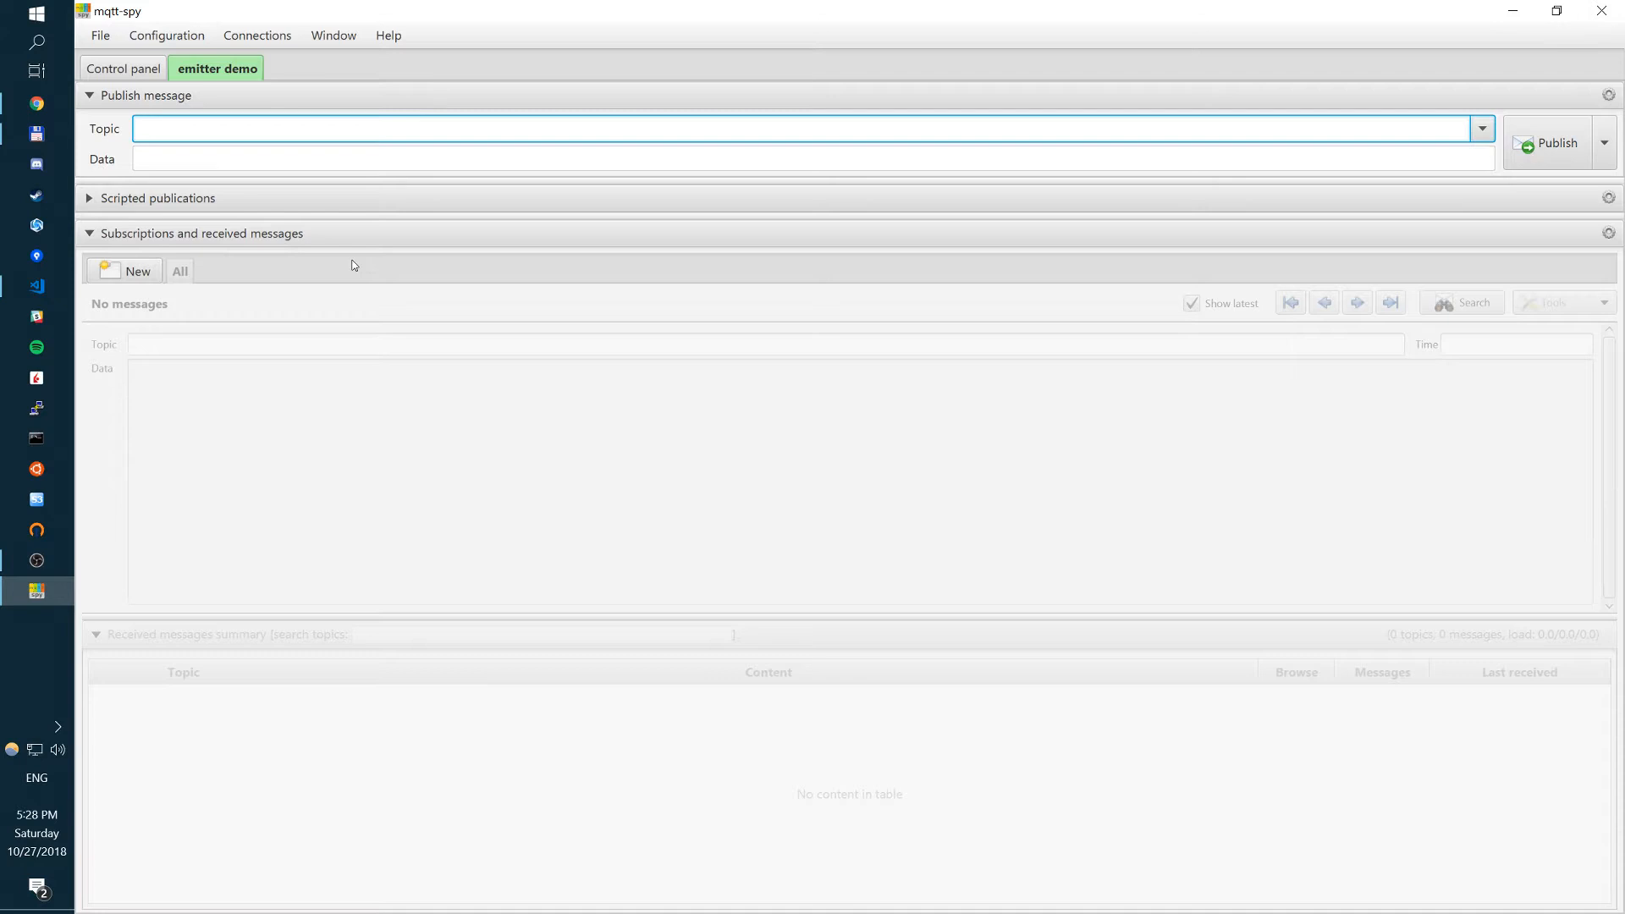
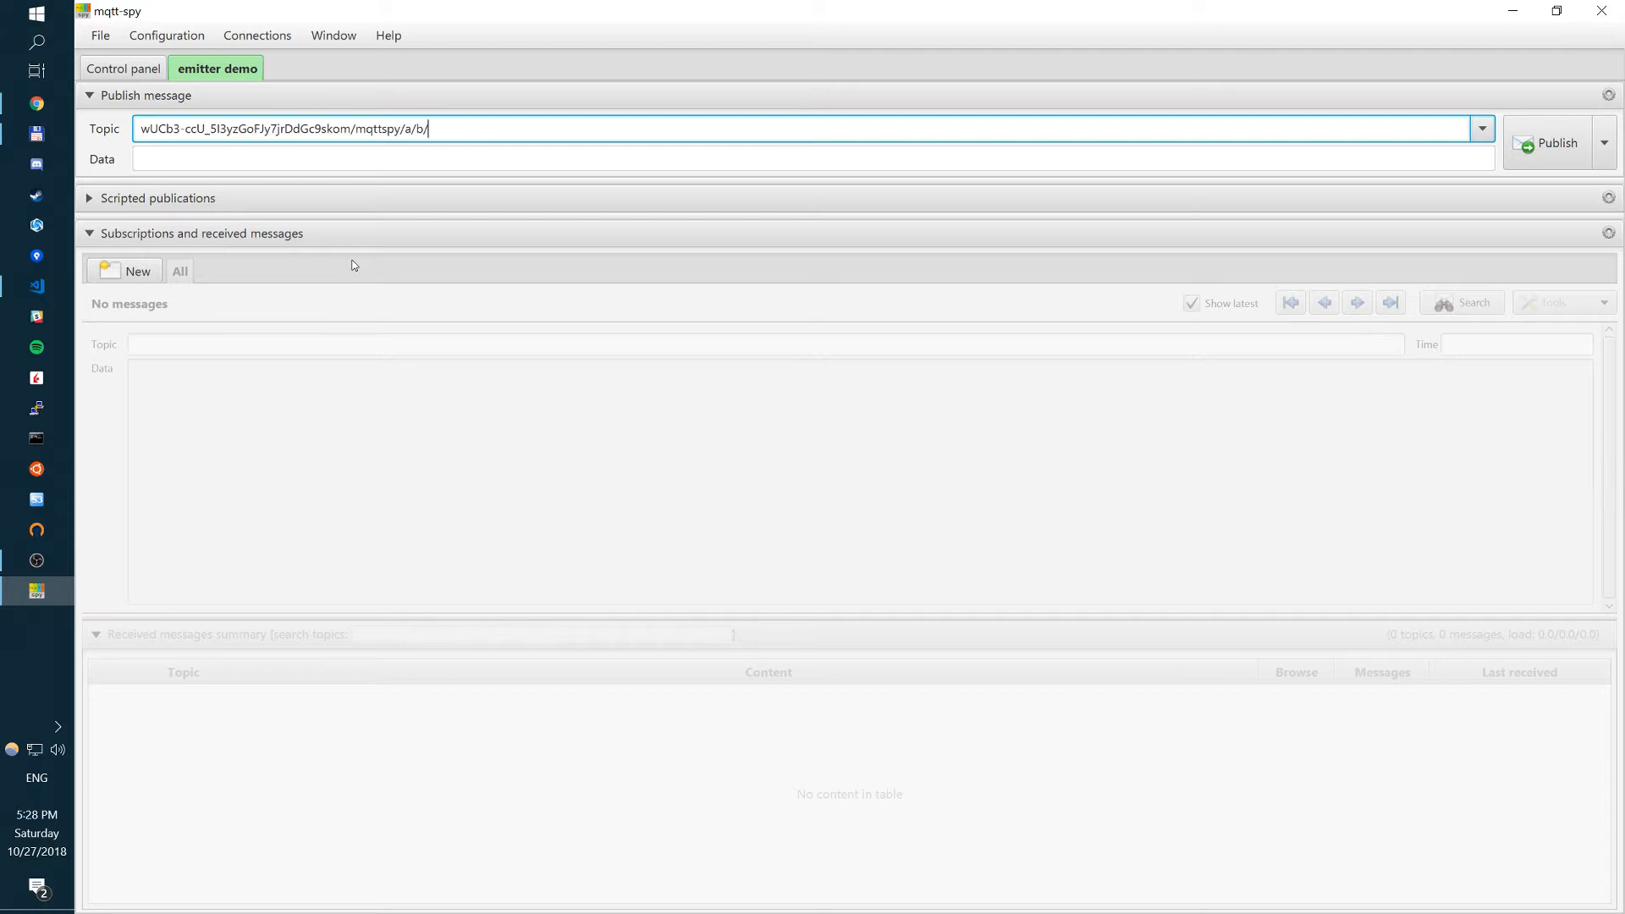
{"action": "key", "text": "Backspace"}
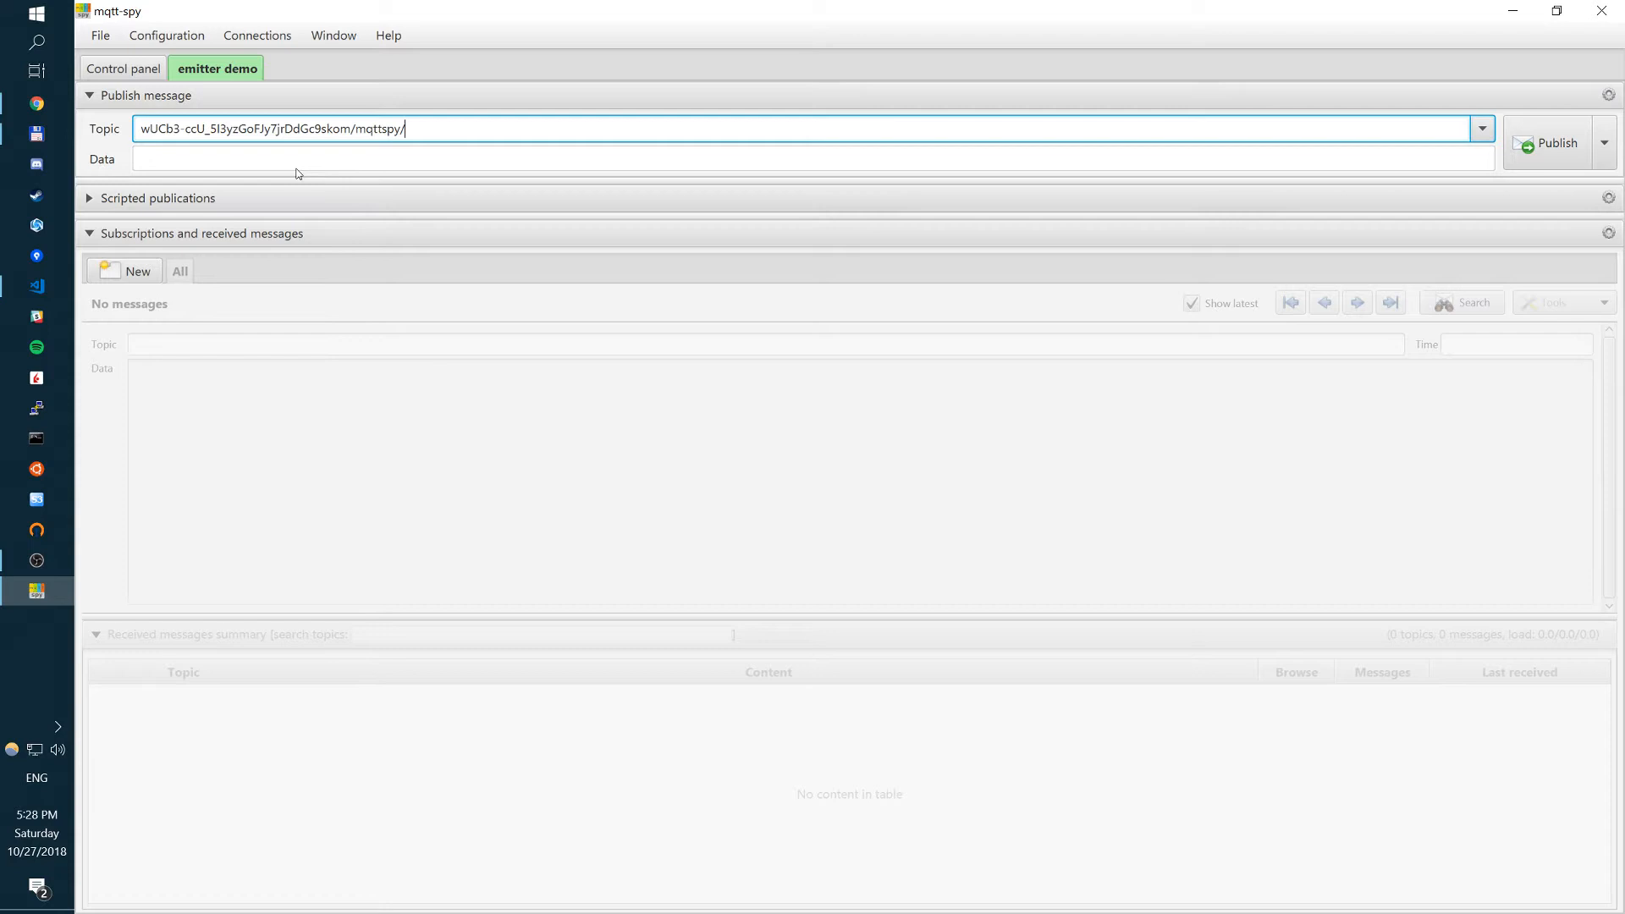
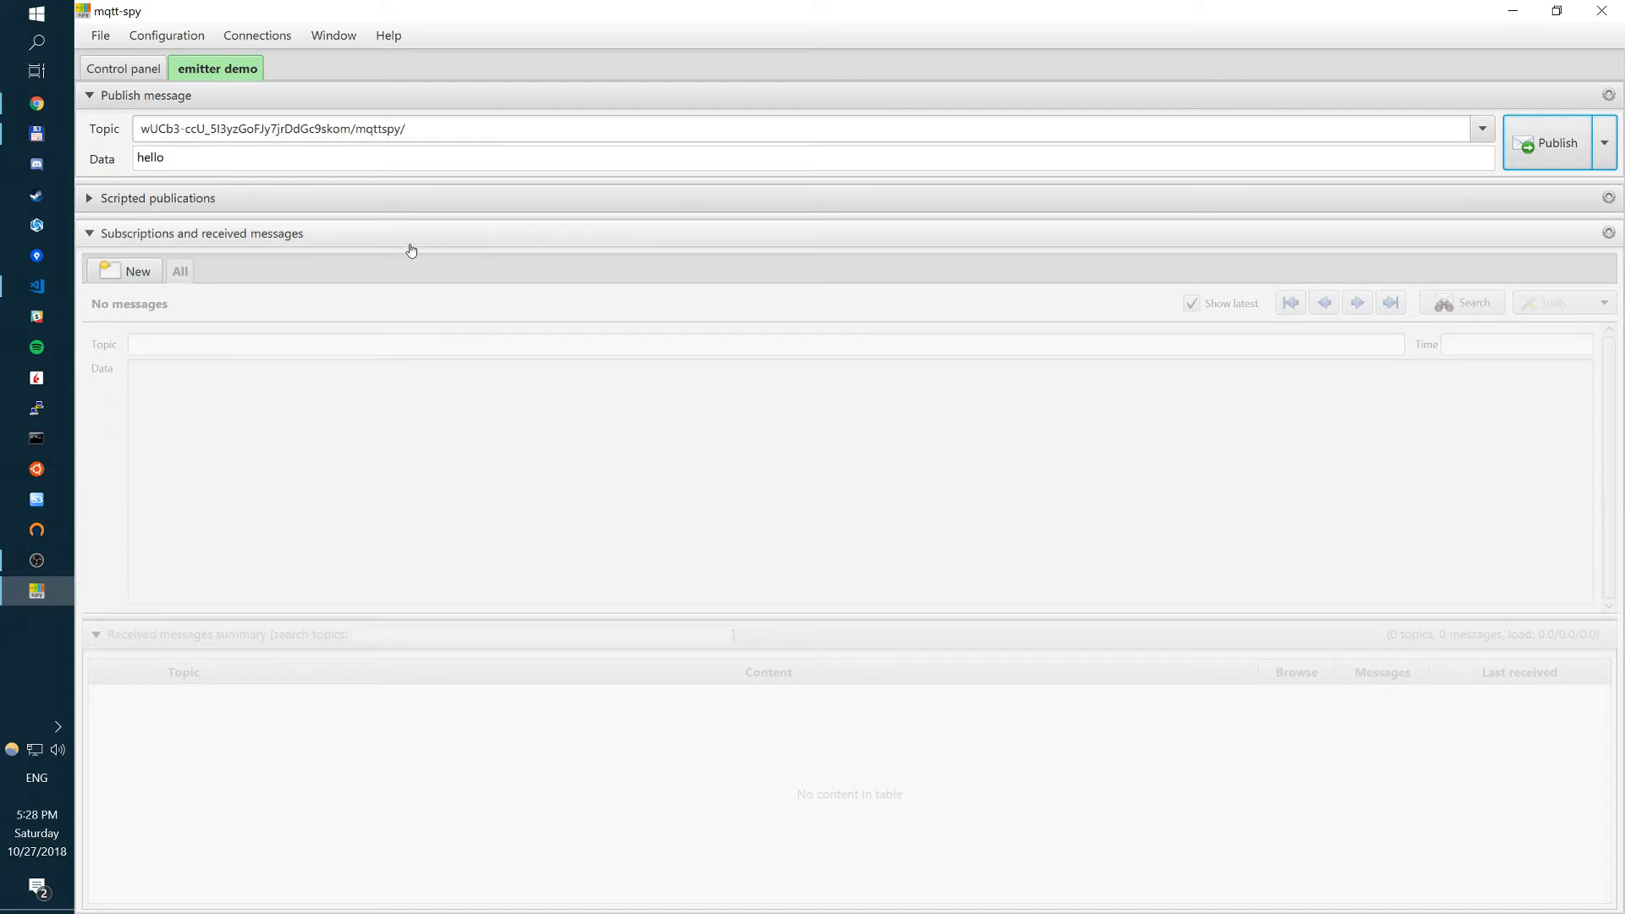
{"action": "mouse_move", "coordinate": [367, 233]}
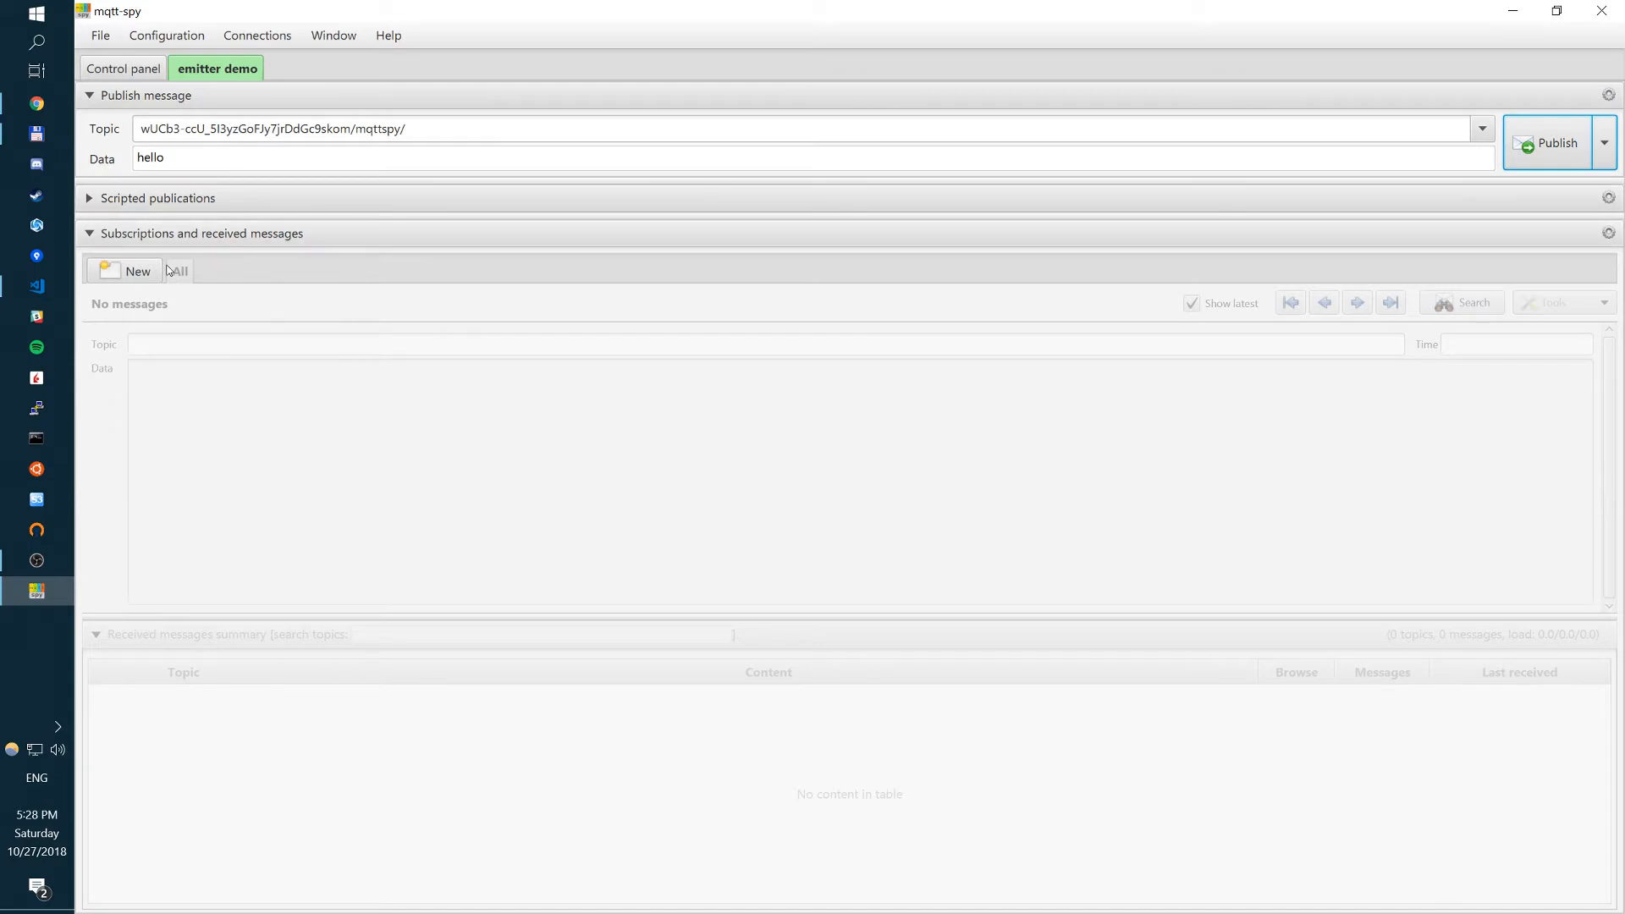
{"action": "mouse_move", "coordinate": [137, 271]}
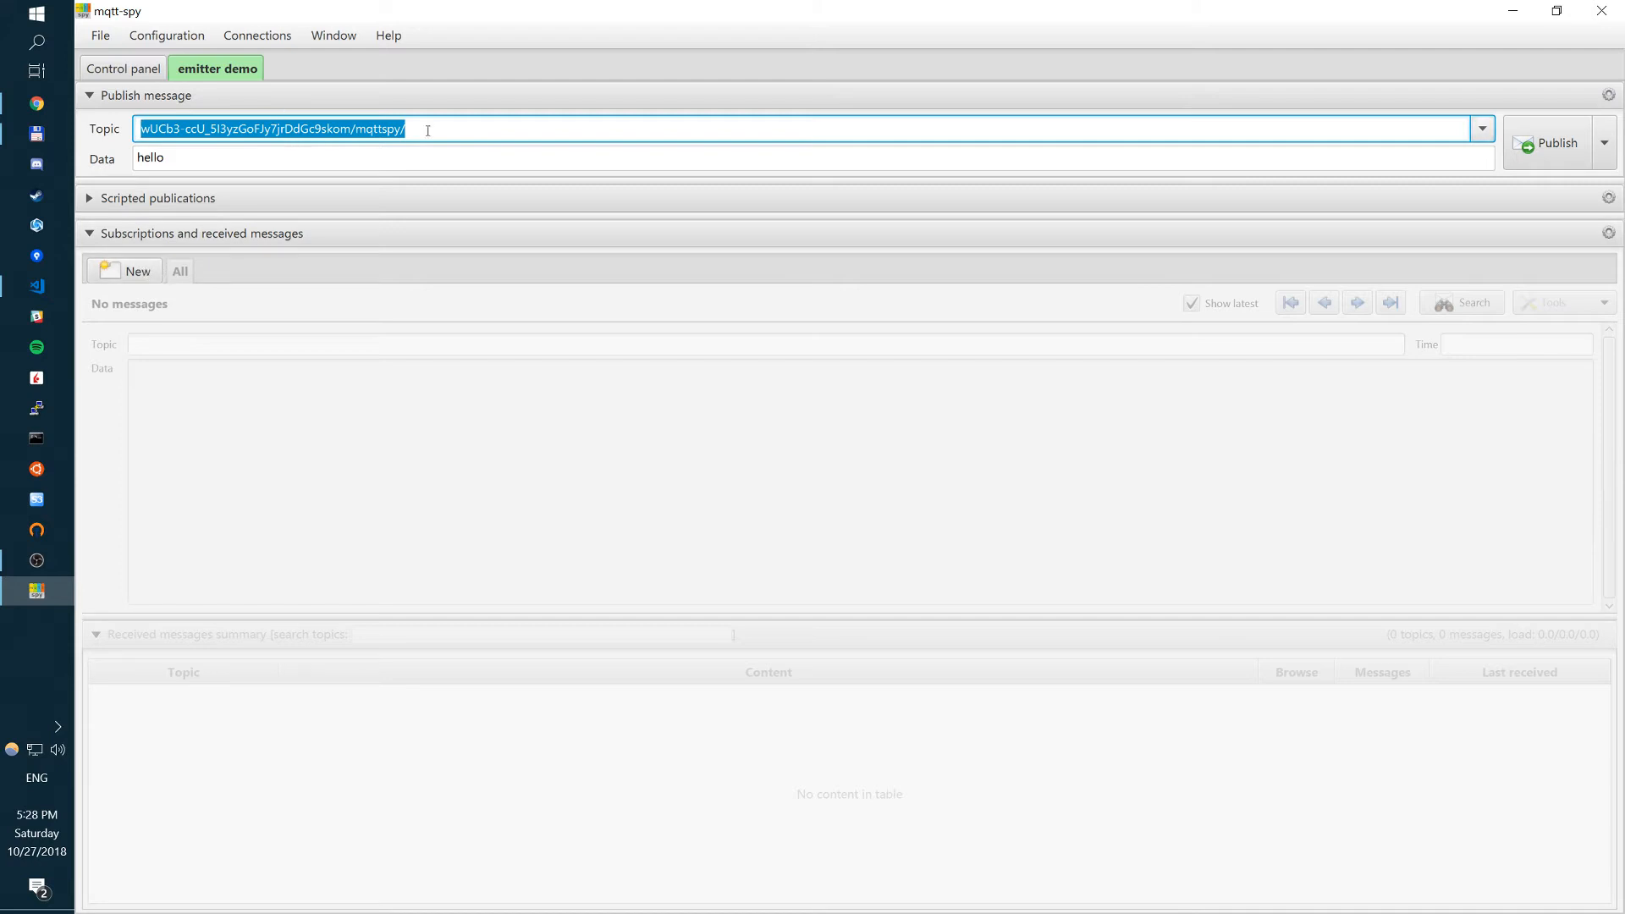
{"action": "left_click", "coordinate": [125, 271]}
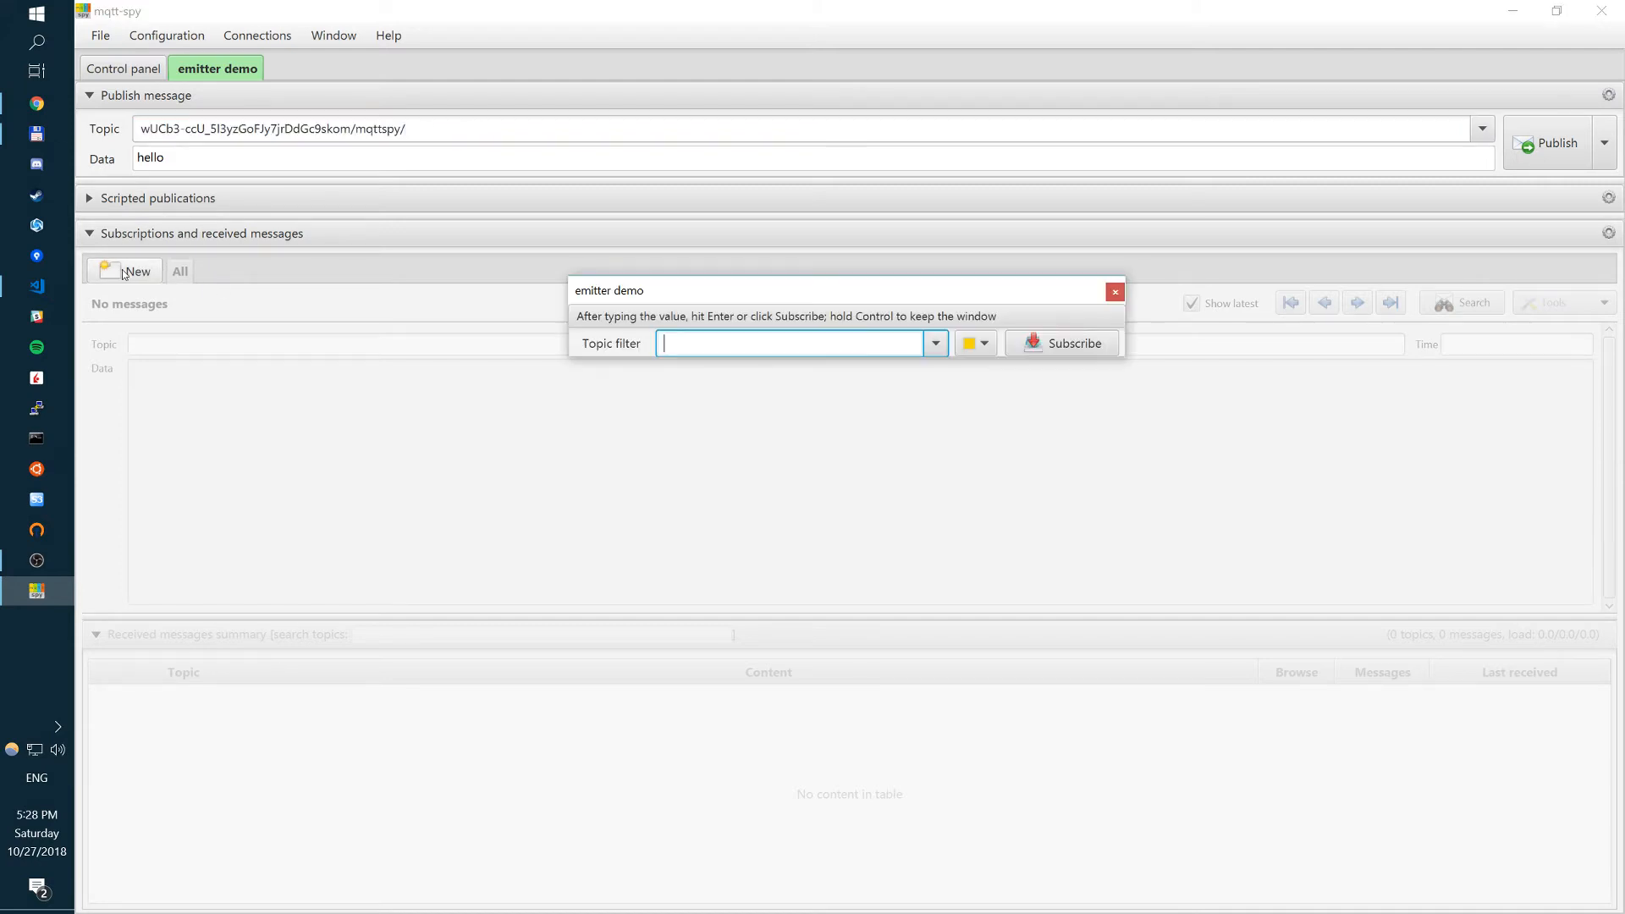
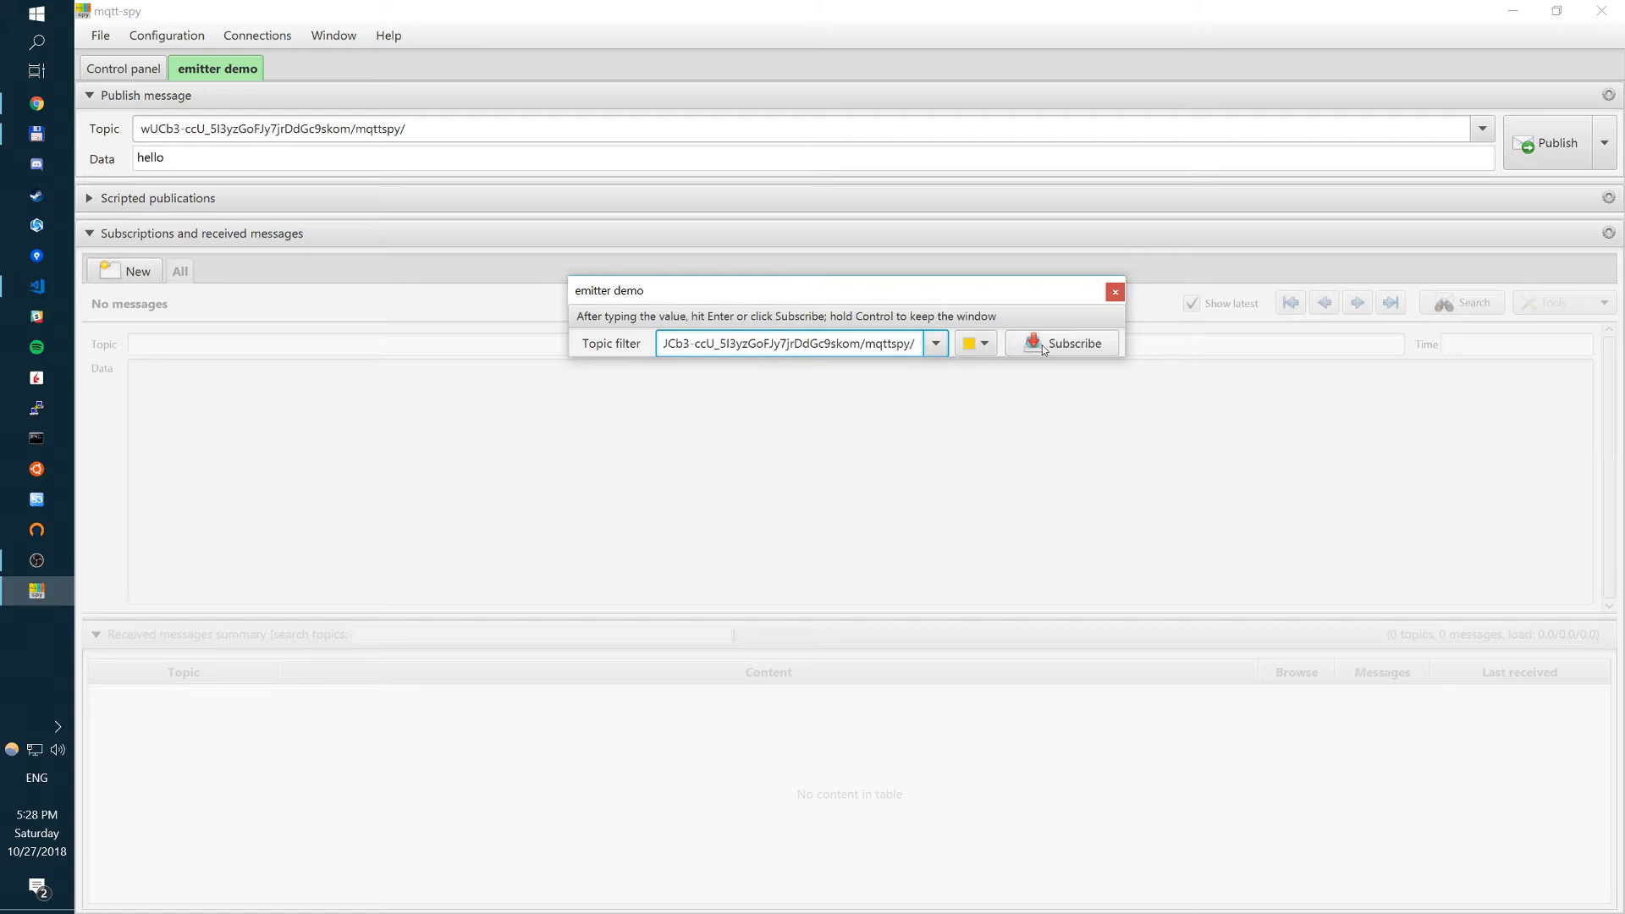
{"action": "left_click", "coordinate": [1062, 343]}
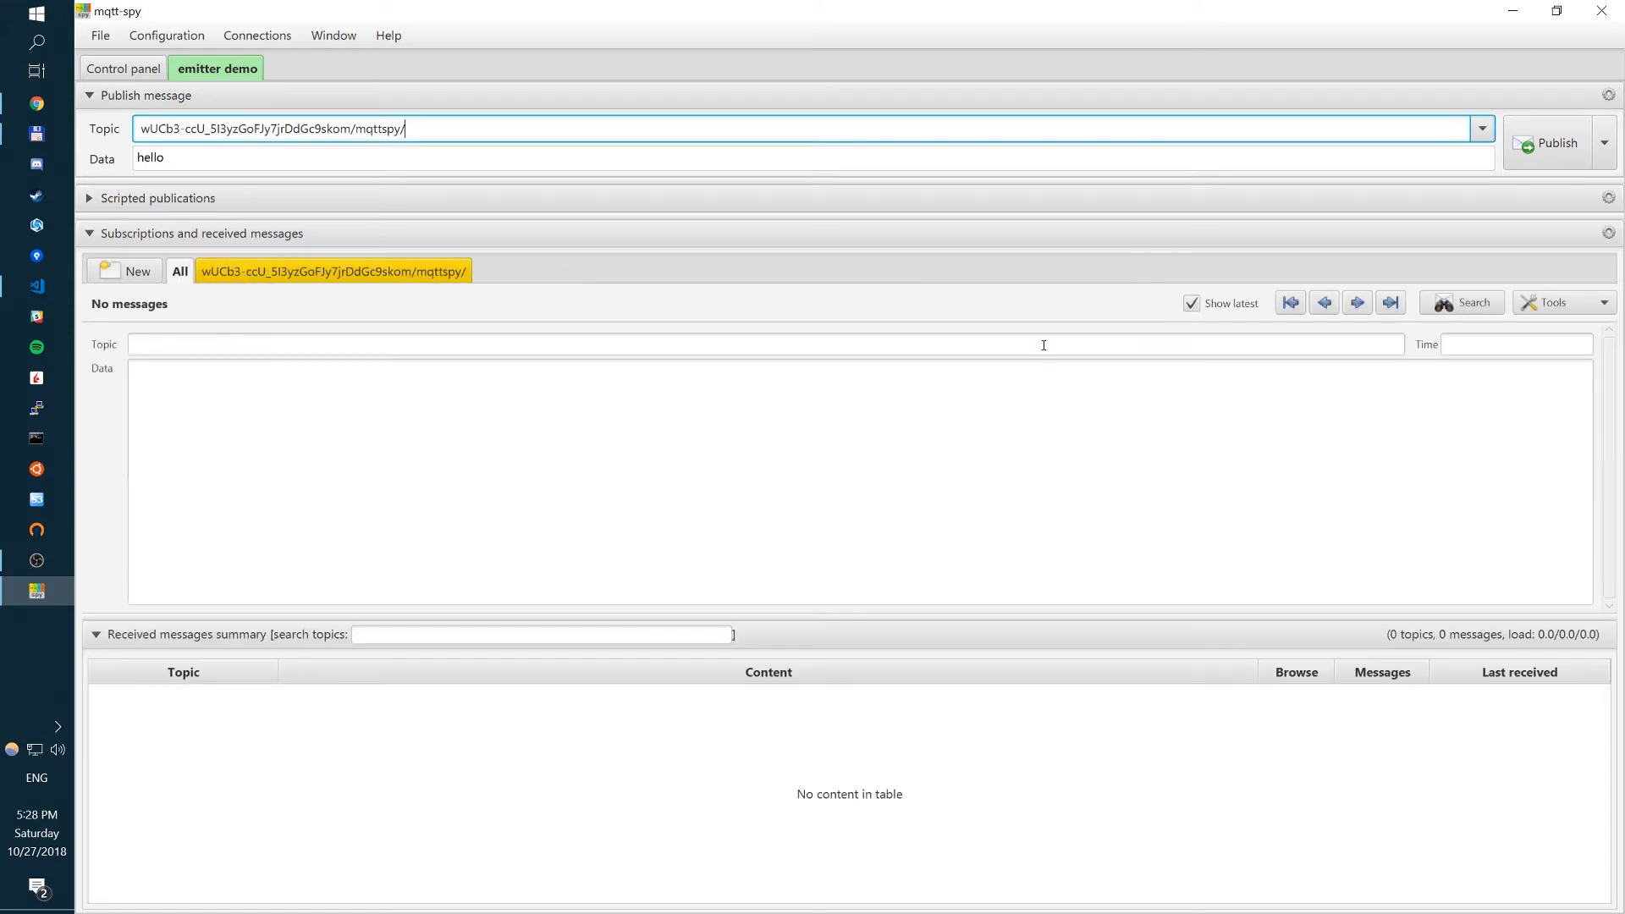
{"action": "left_click", "coordinate": [342, 270]}
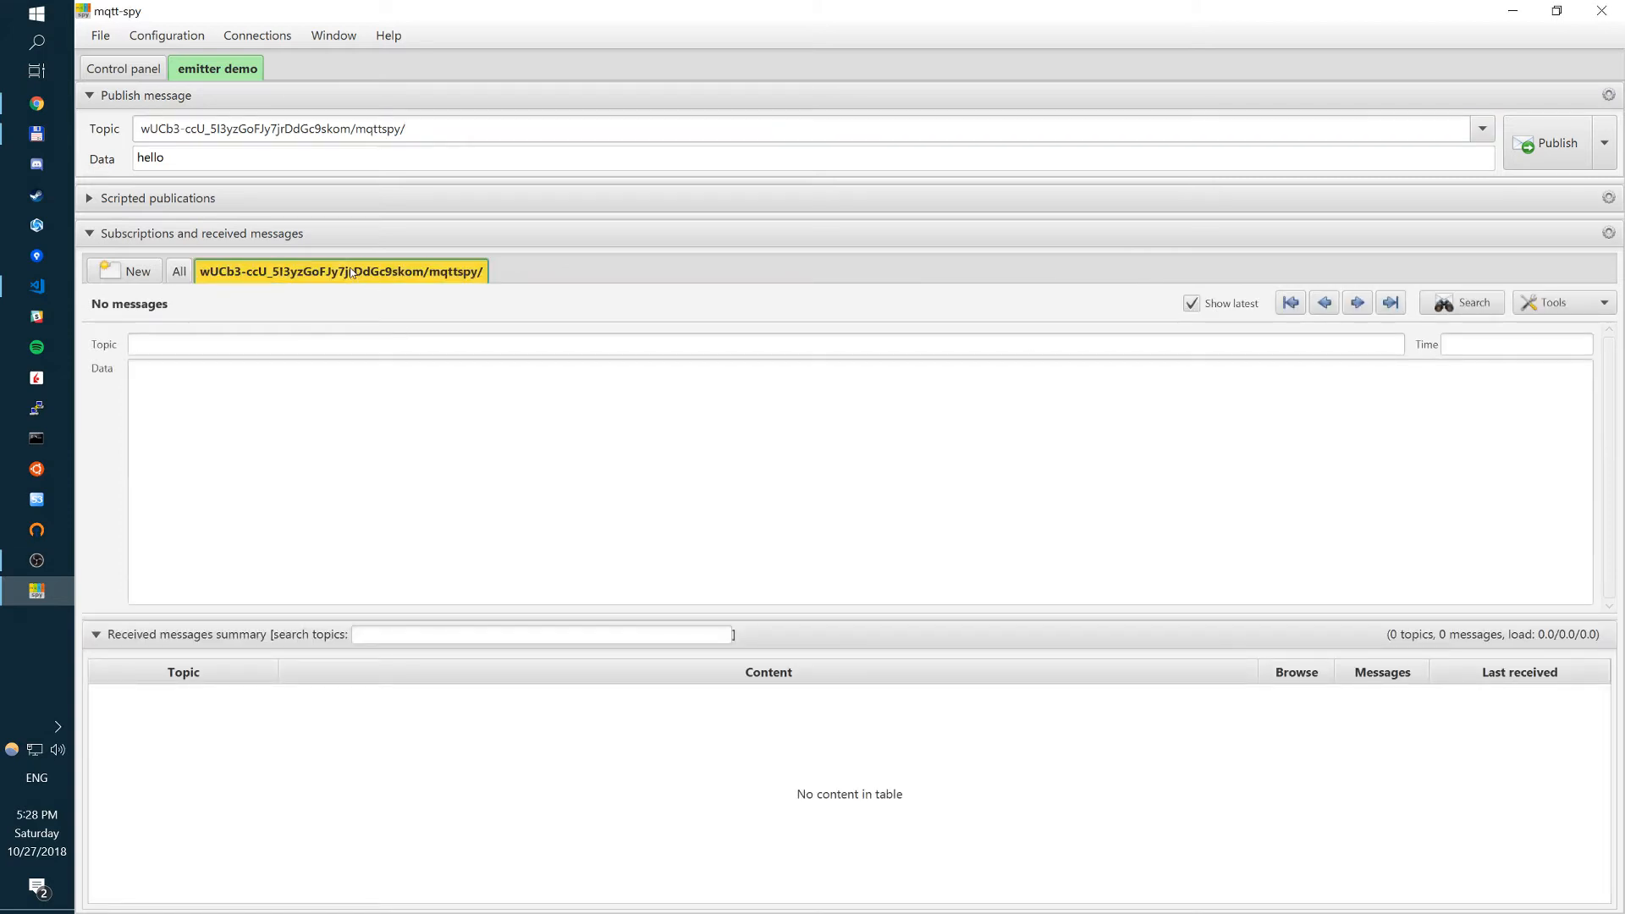
{"action": "left_click", "coordinate": [179, 271]}
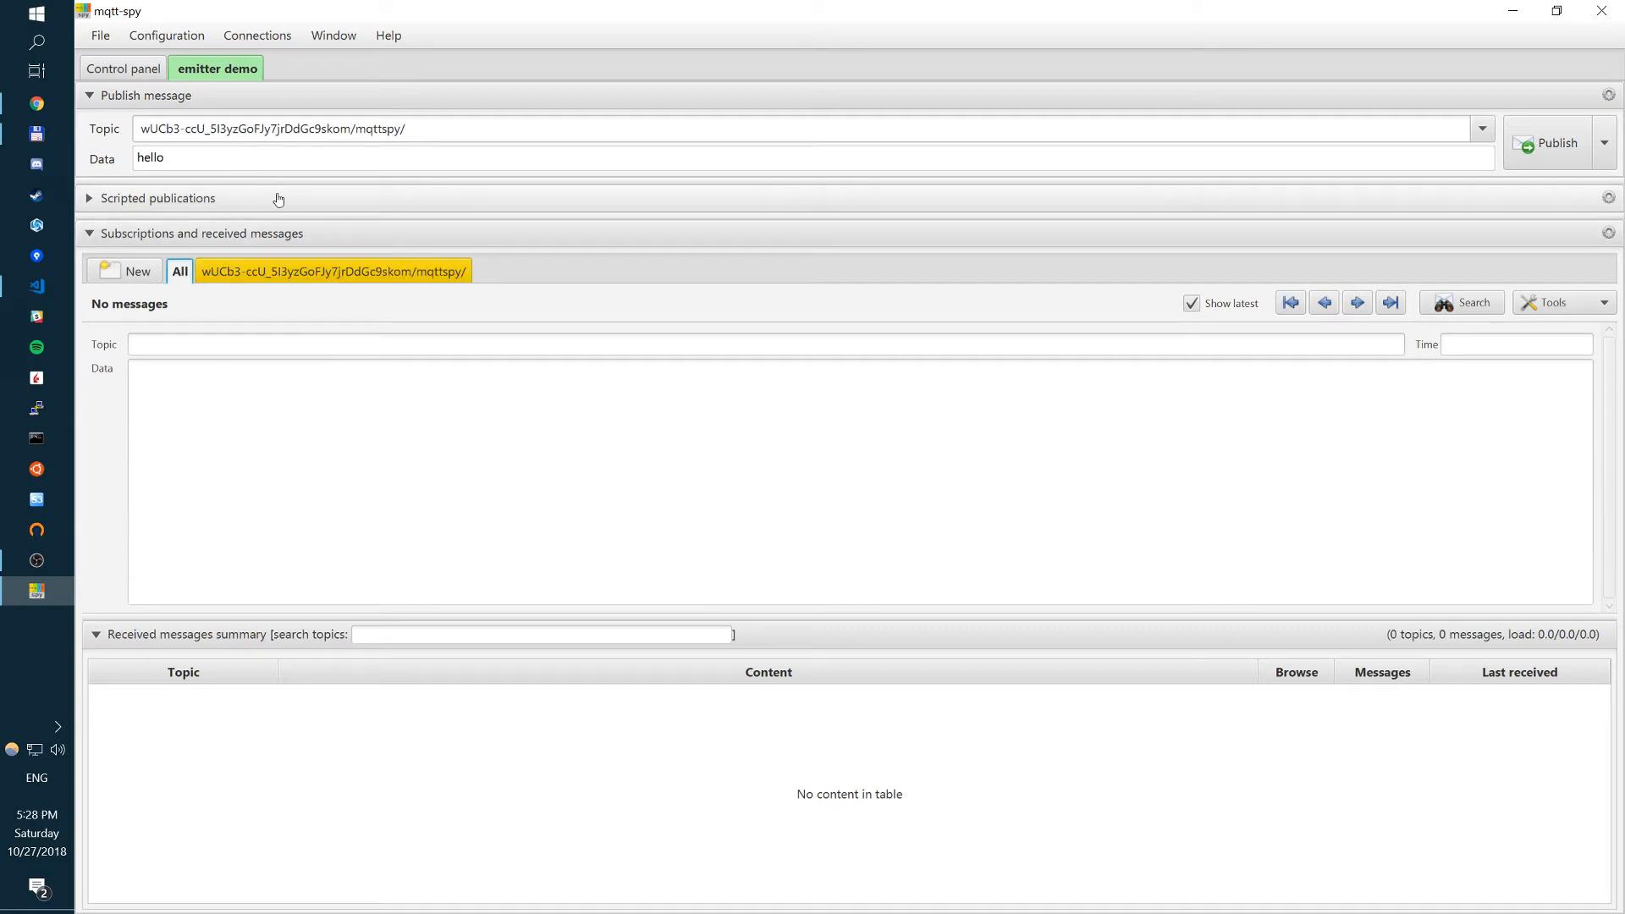
- Publish the hello message several times until 16 copies are received
{"action": "left_click", "coordinate": [1555, 143]}
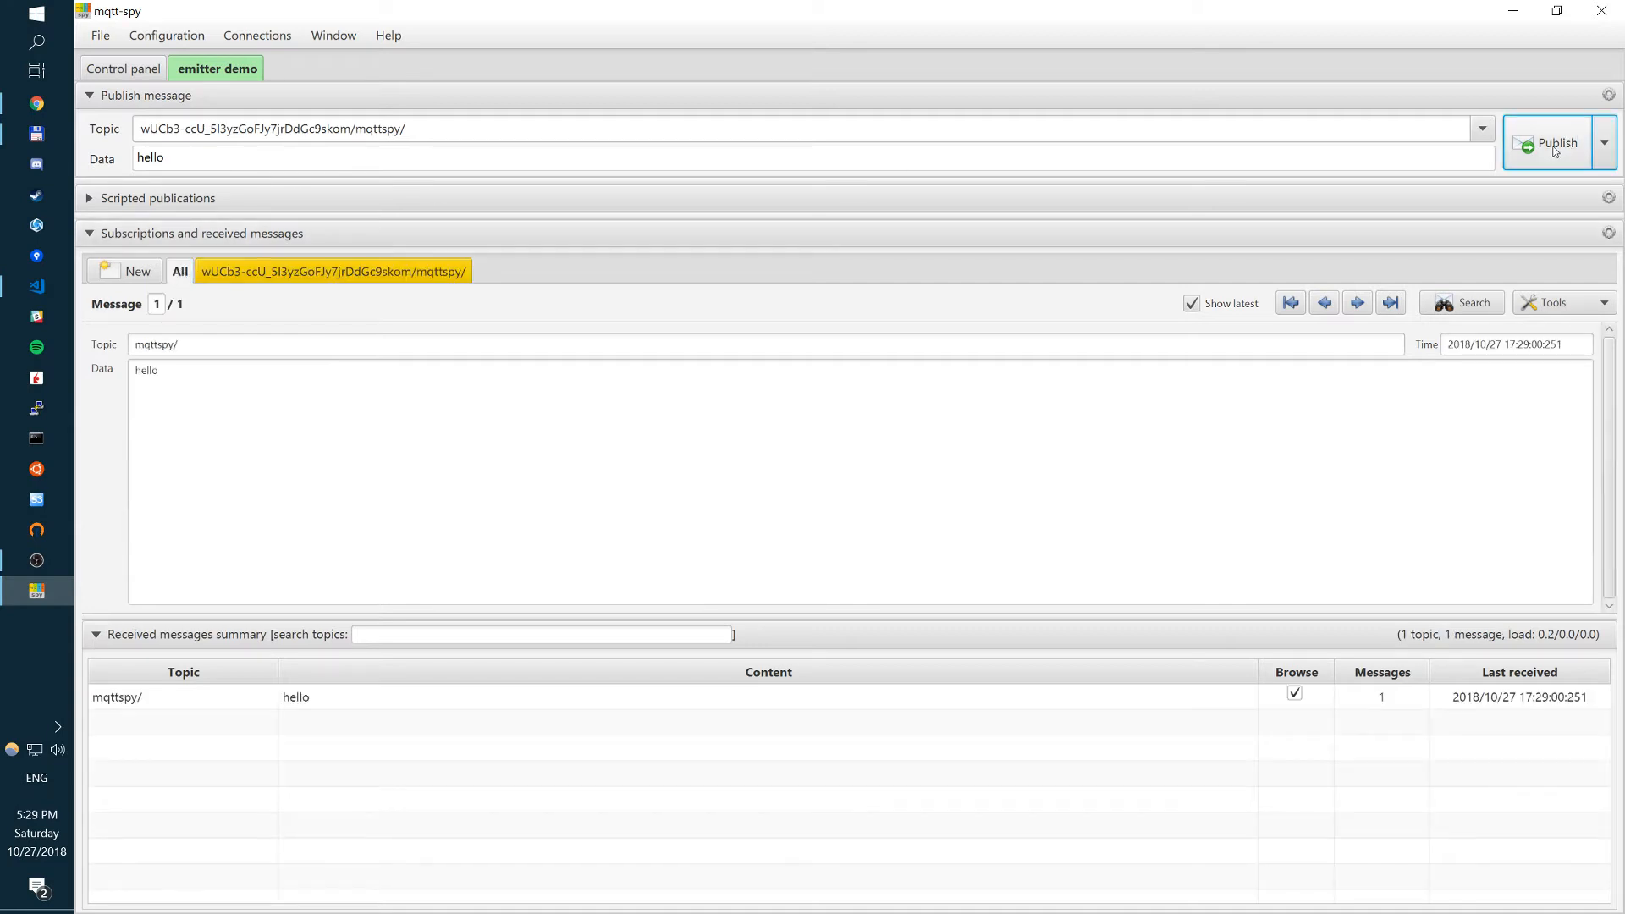
{"action": "mouse_move", "coordinate": [203, 701]}
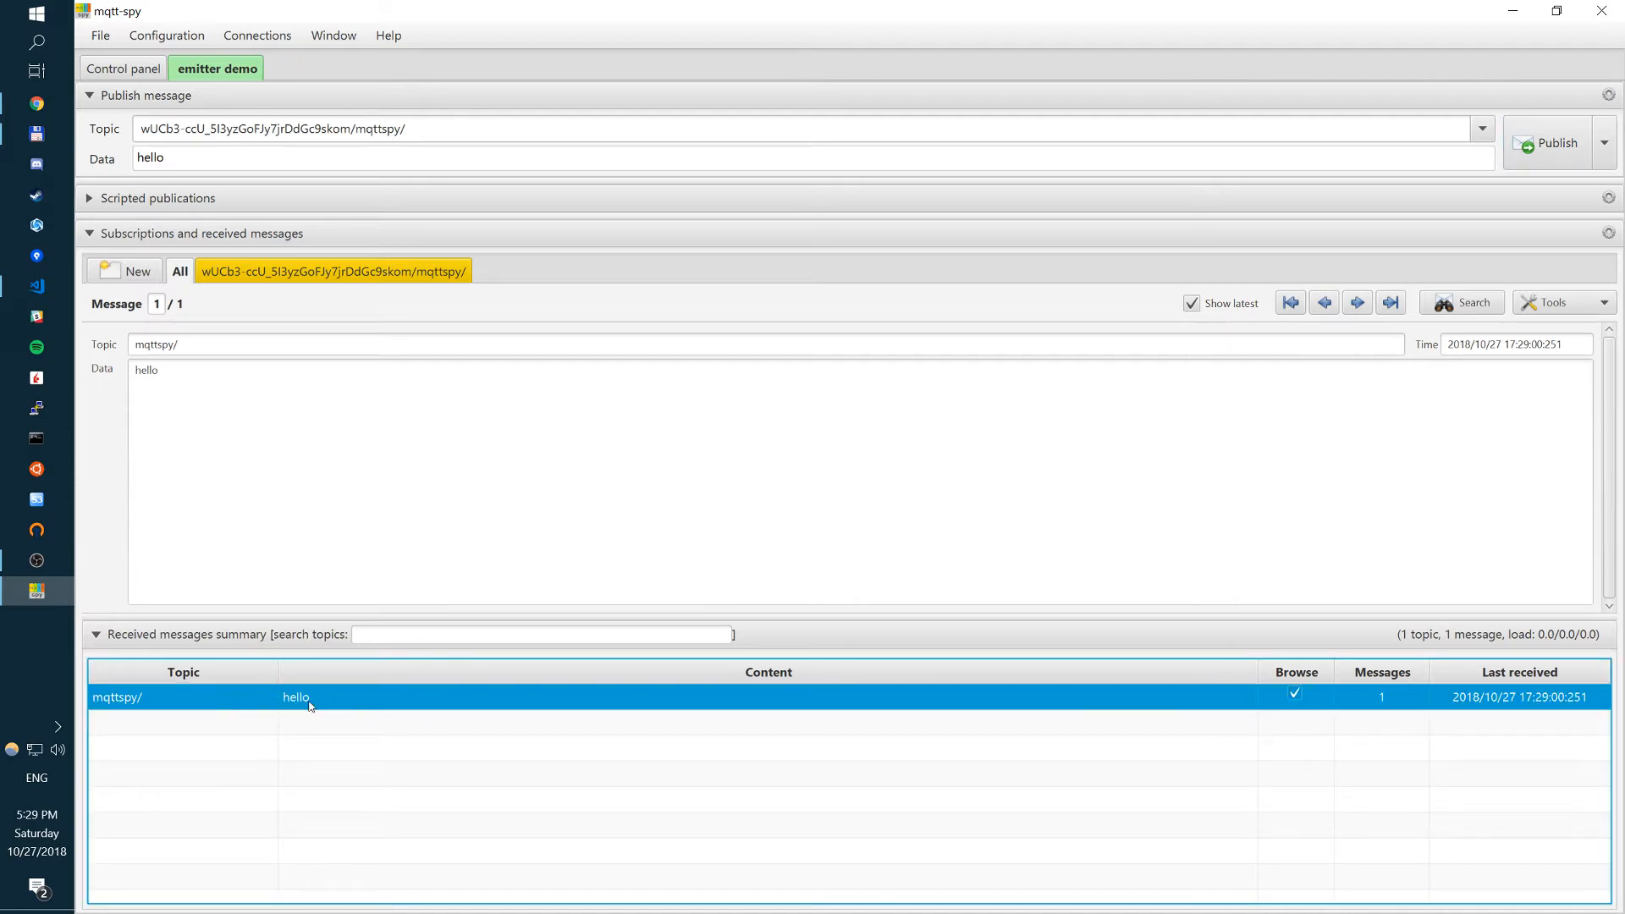
{"action": "mouse_move", "coordinate": [287, 708]}
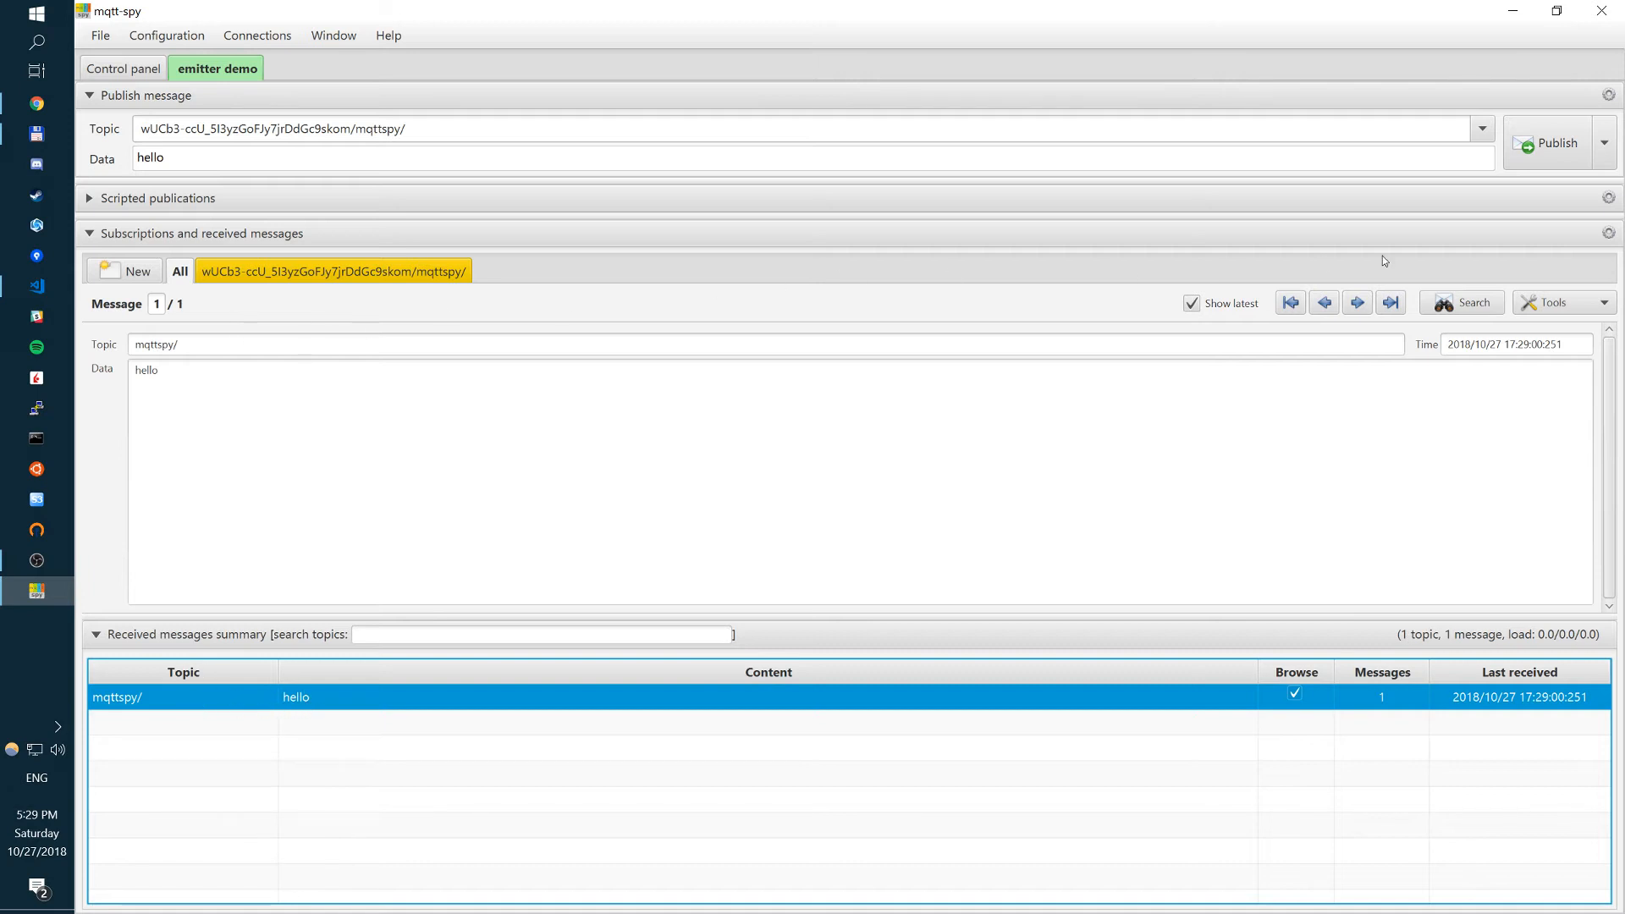
{"action": "left_click", "coordinate": [1554, 143]}
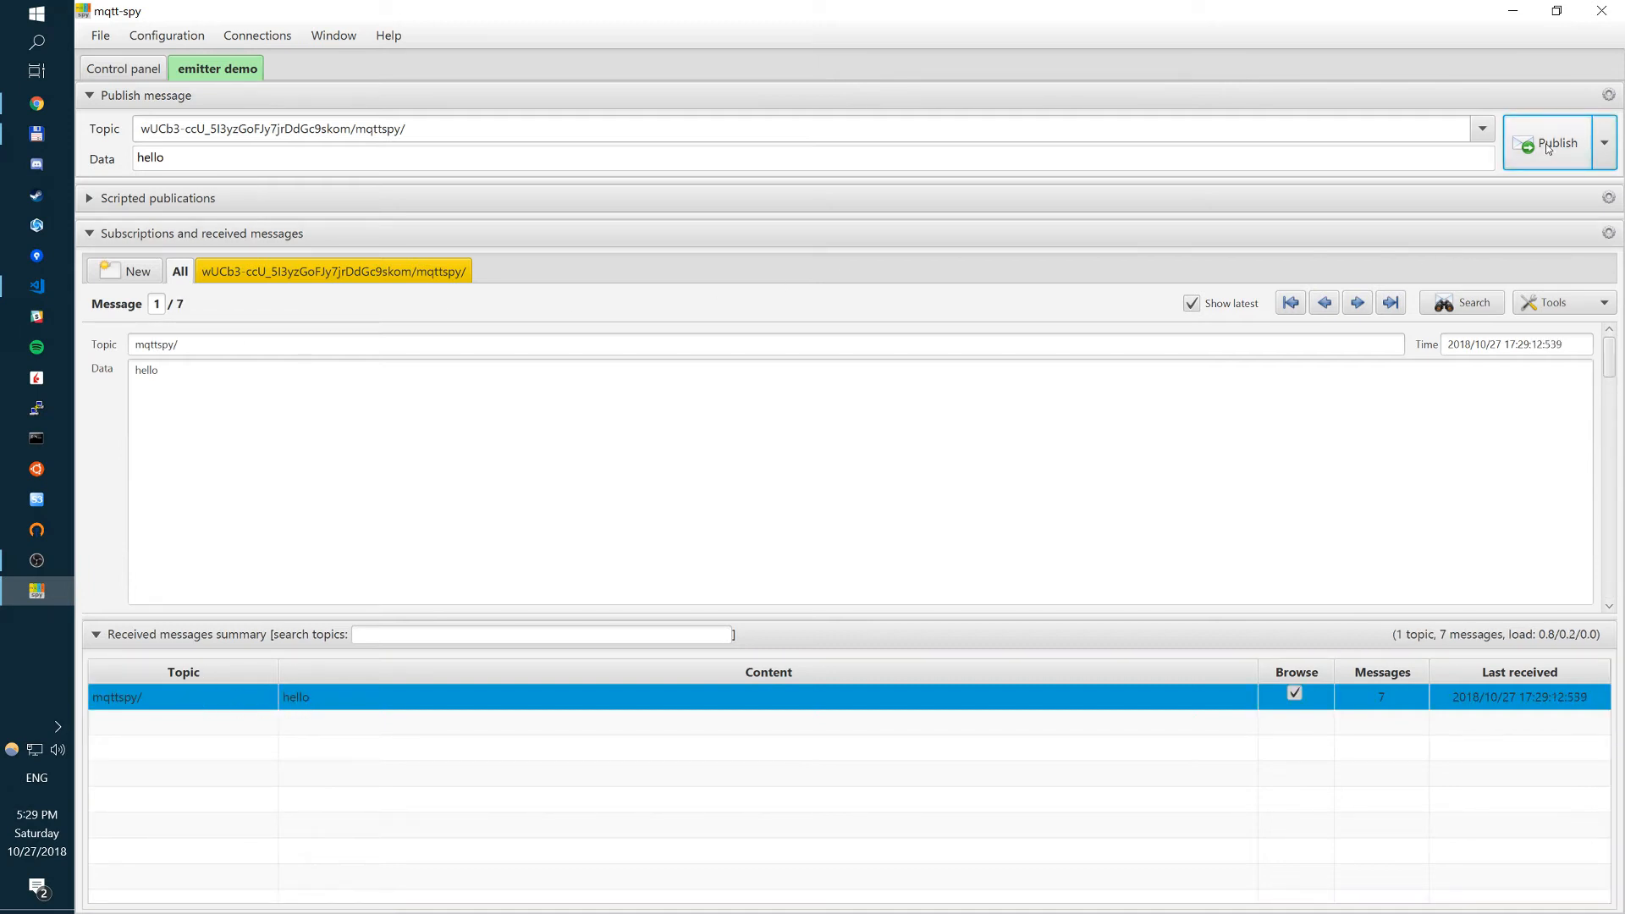
{"action": "left_click", "coordinate": [1555, 143]}
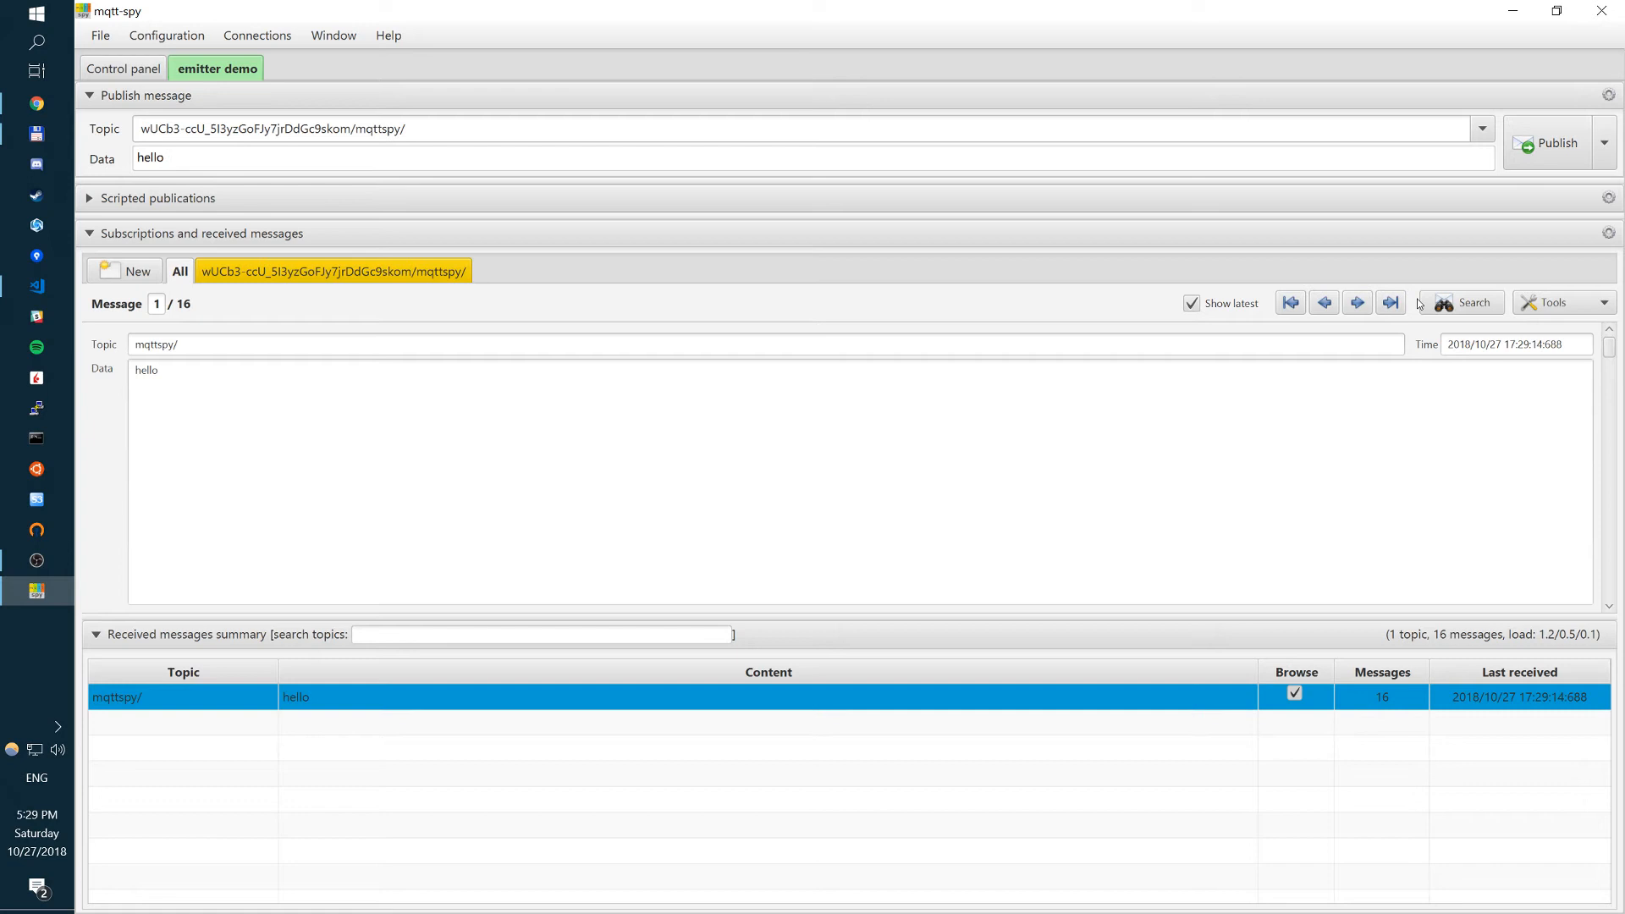
- Change the data to 'hello world' and publish it, reaching 22 received messages
{"action": "type", "text": "wo"}
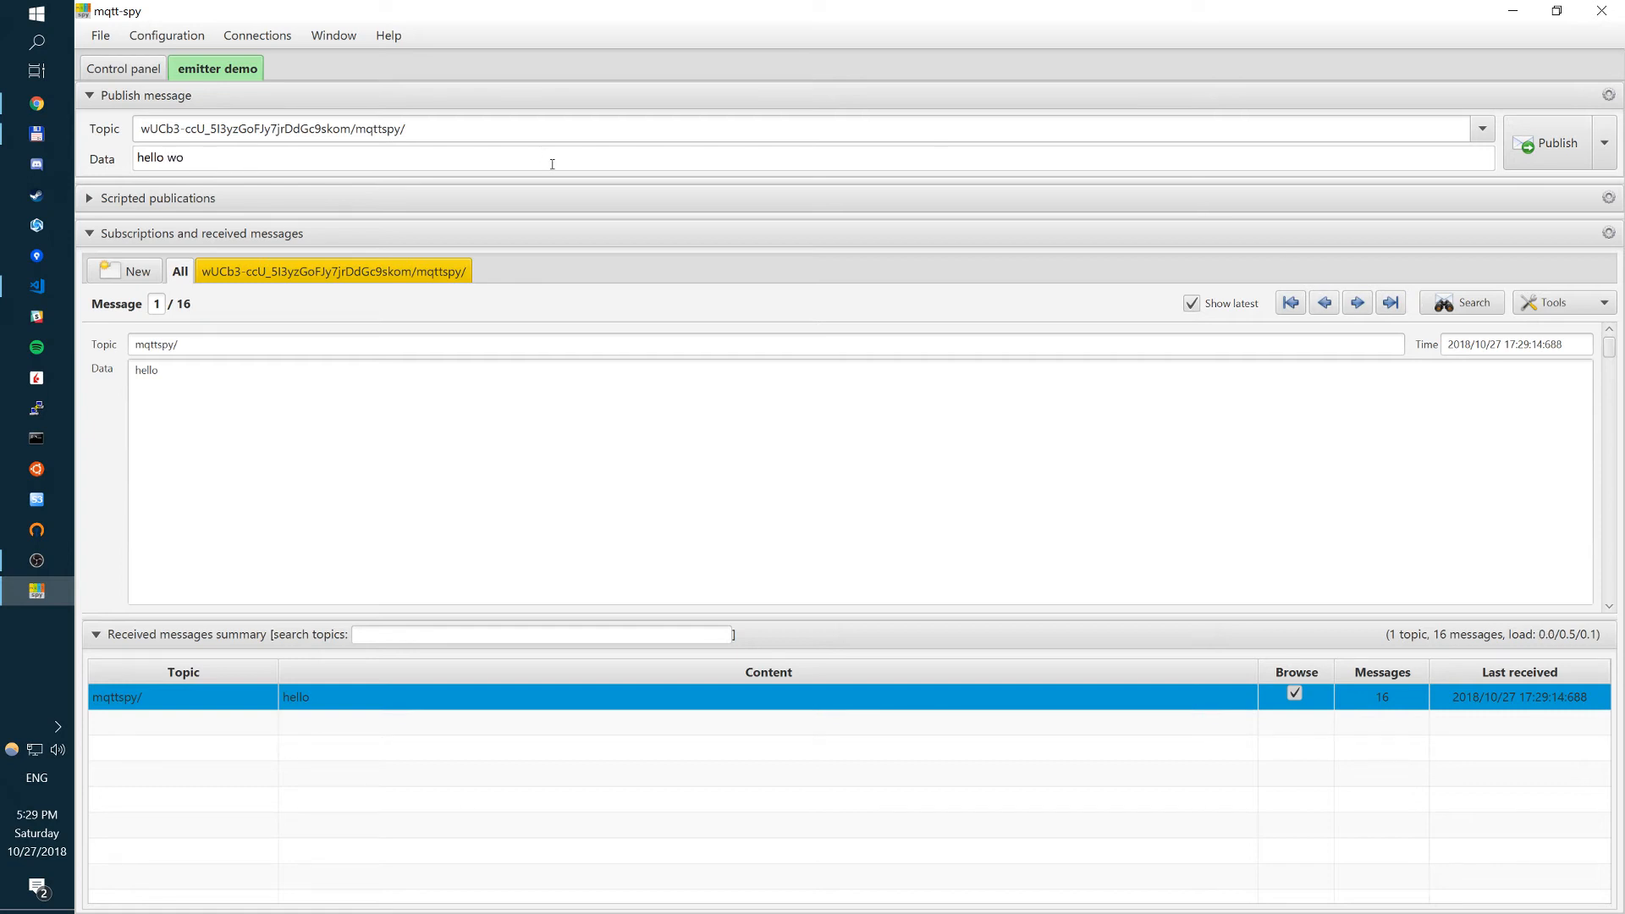
{"action": "left_click", "coordinate": [1553, 143]}
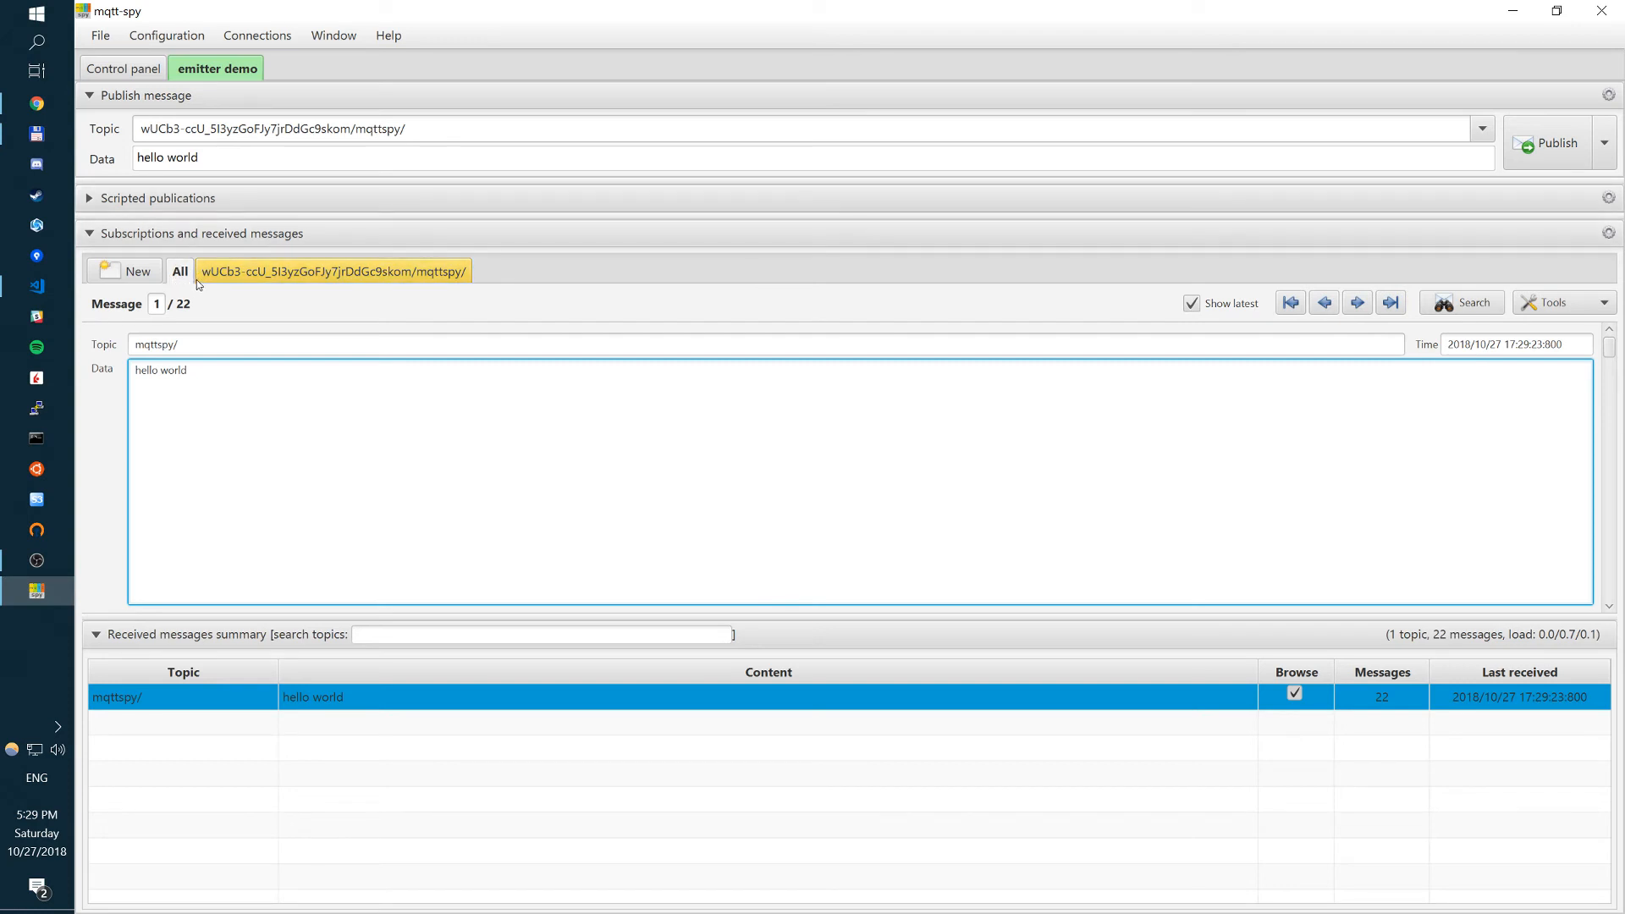
{"action": "mouse_move", "coordinate": [222, 335]}
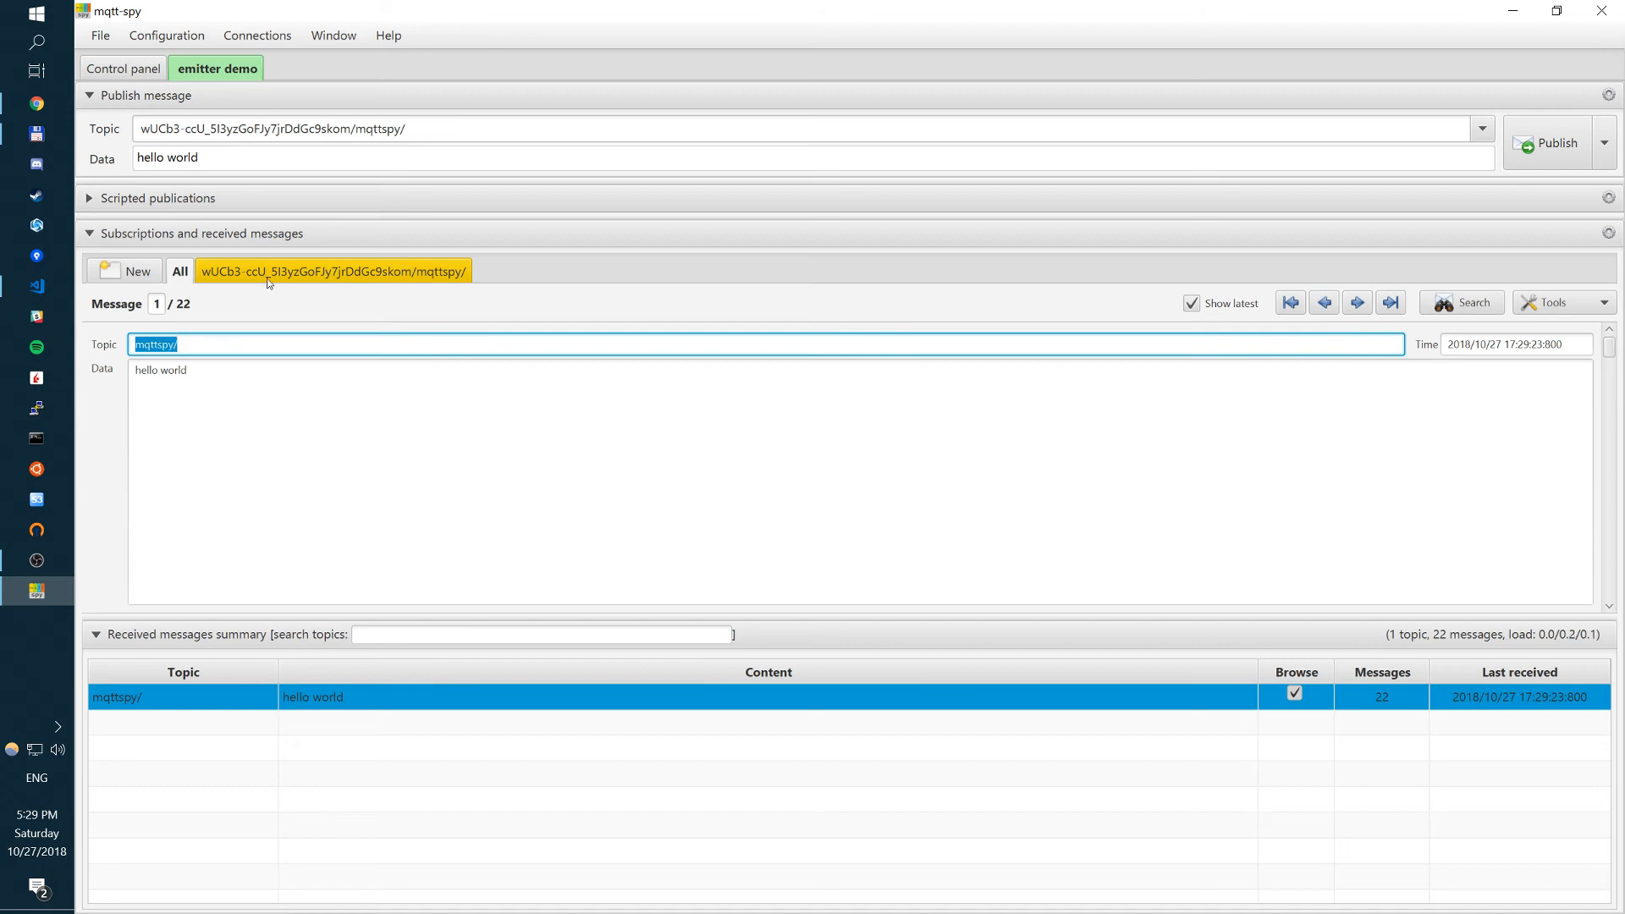
{"action": "left_click", "coordinate": [333, 271]}
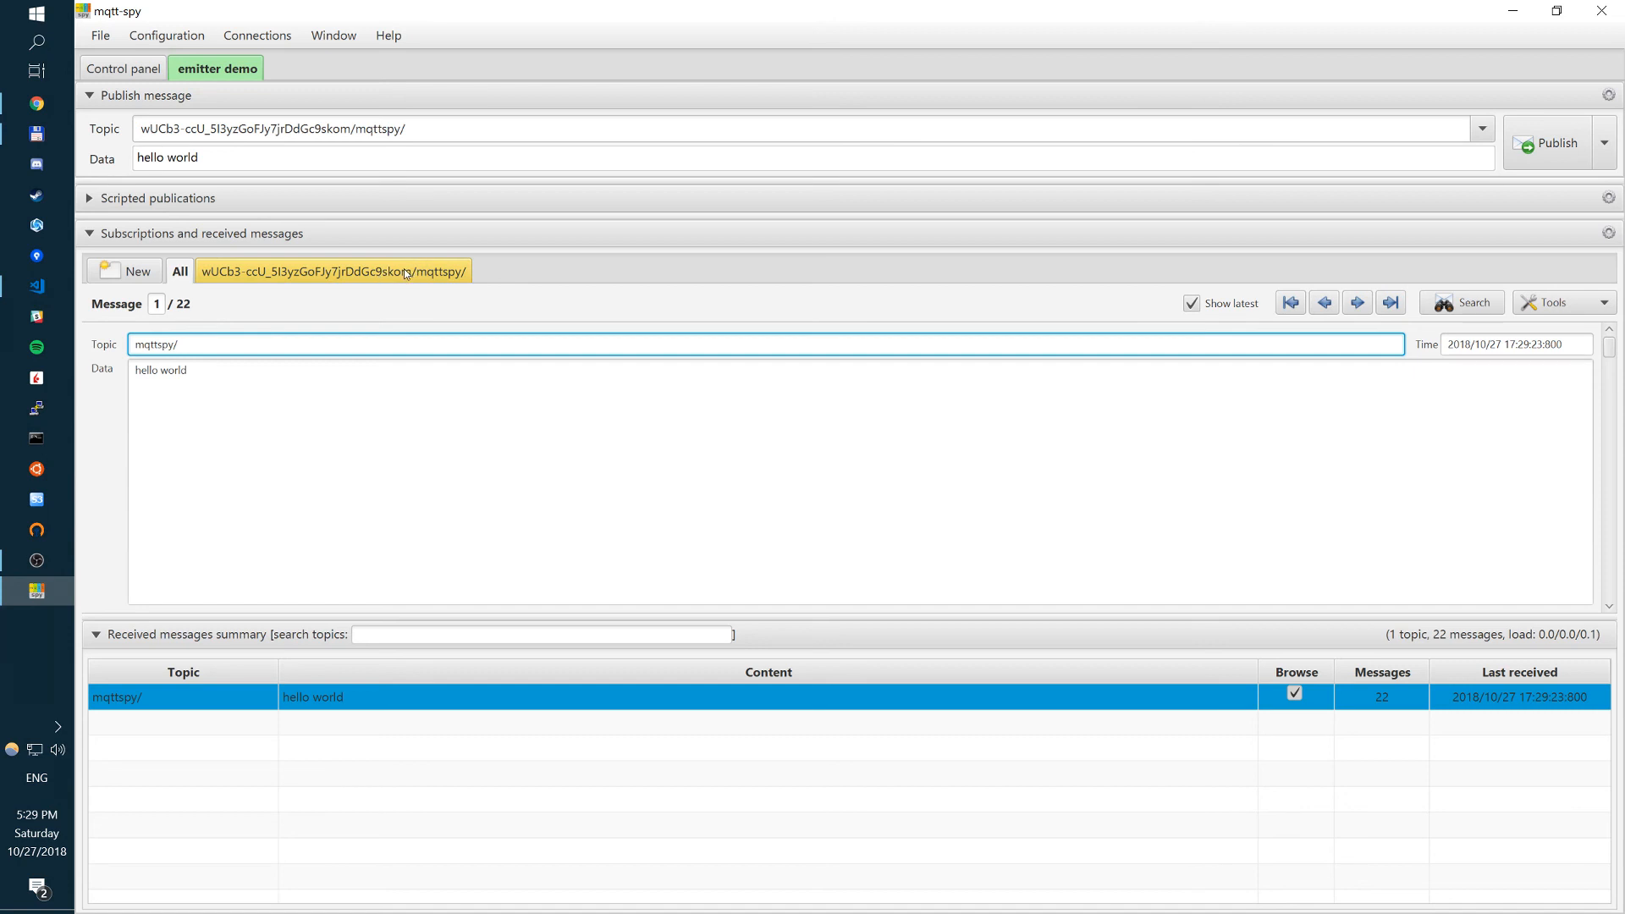
{"action": "mouse_move", "coordinate": [397, 290]}
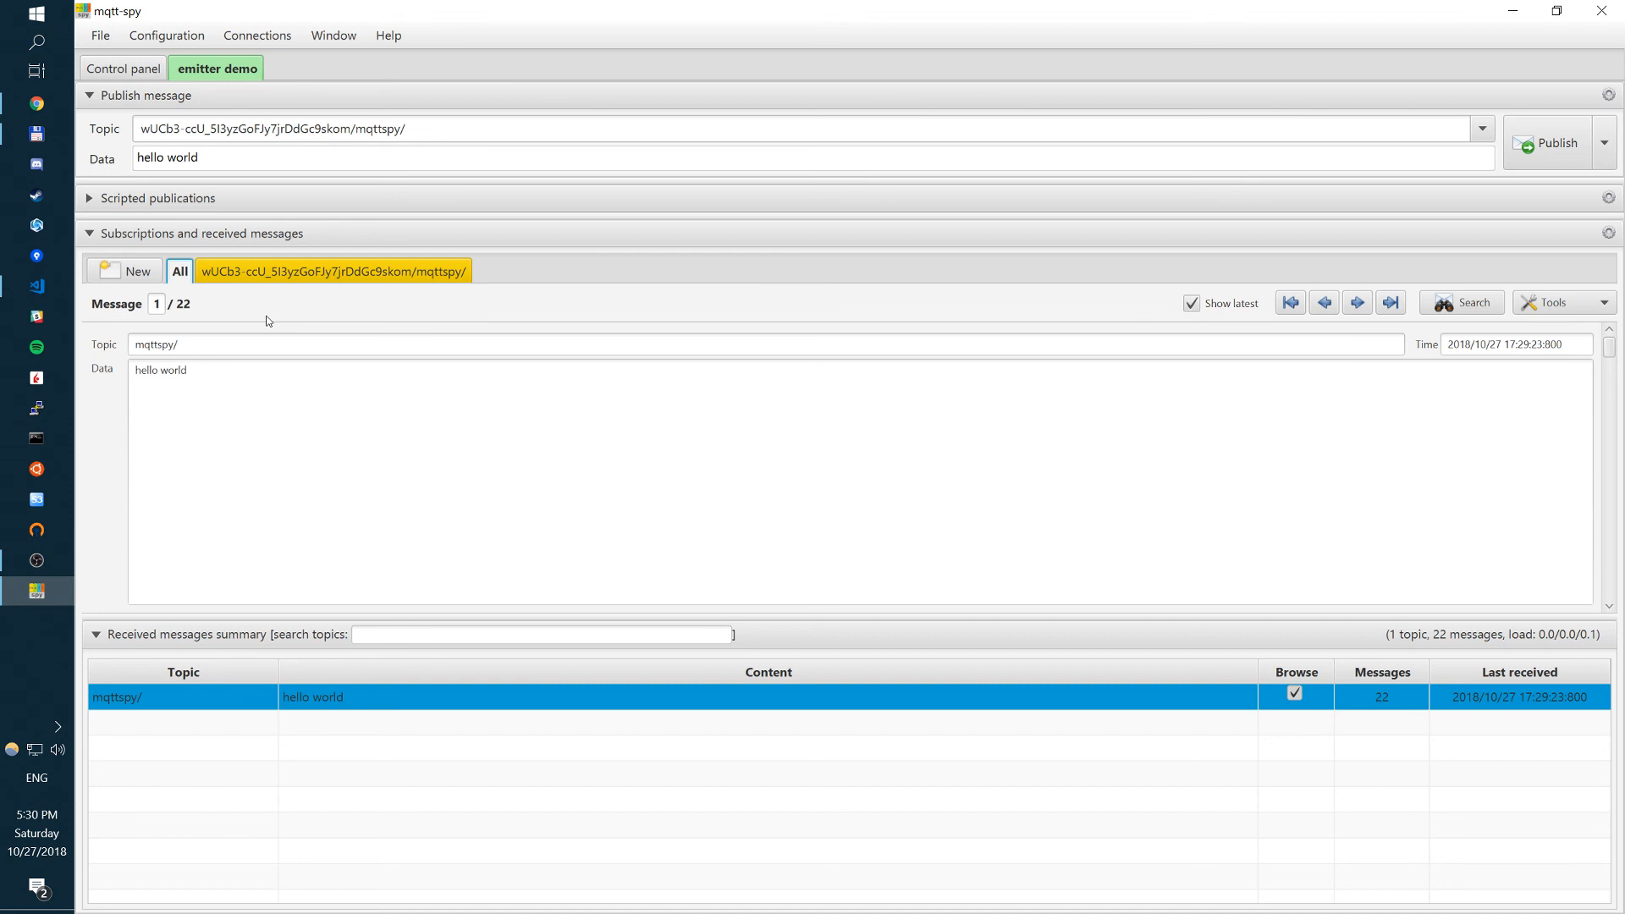
{"action": "mouse_move", "coordinate": [252, 325]}
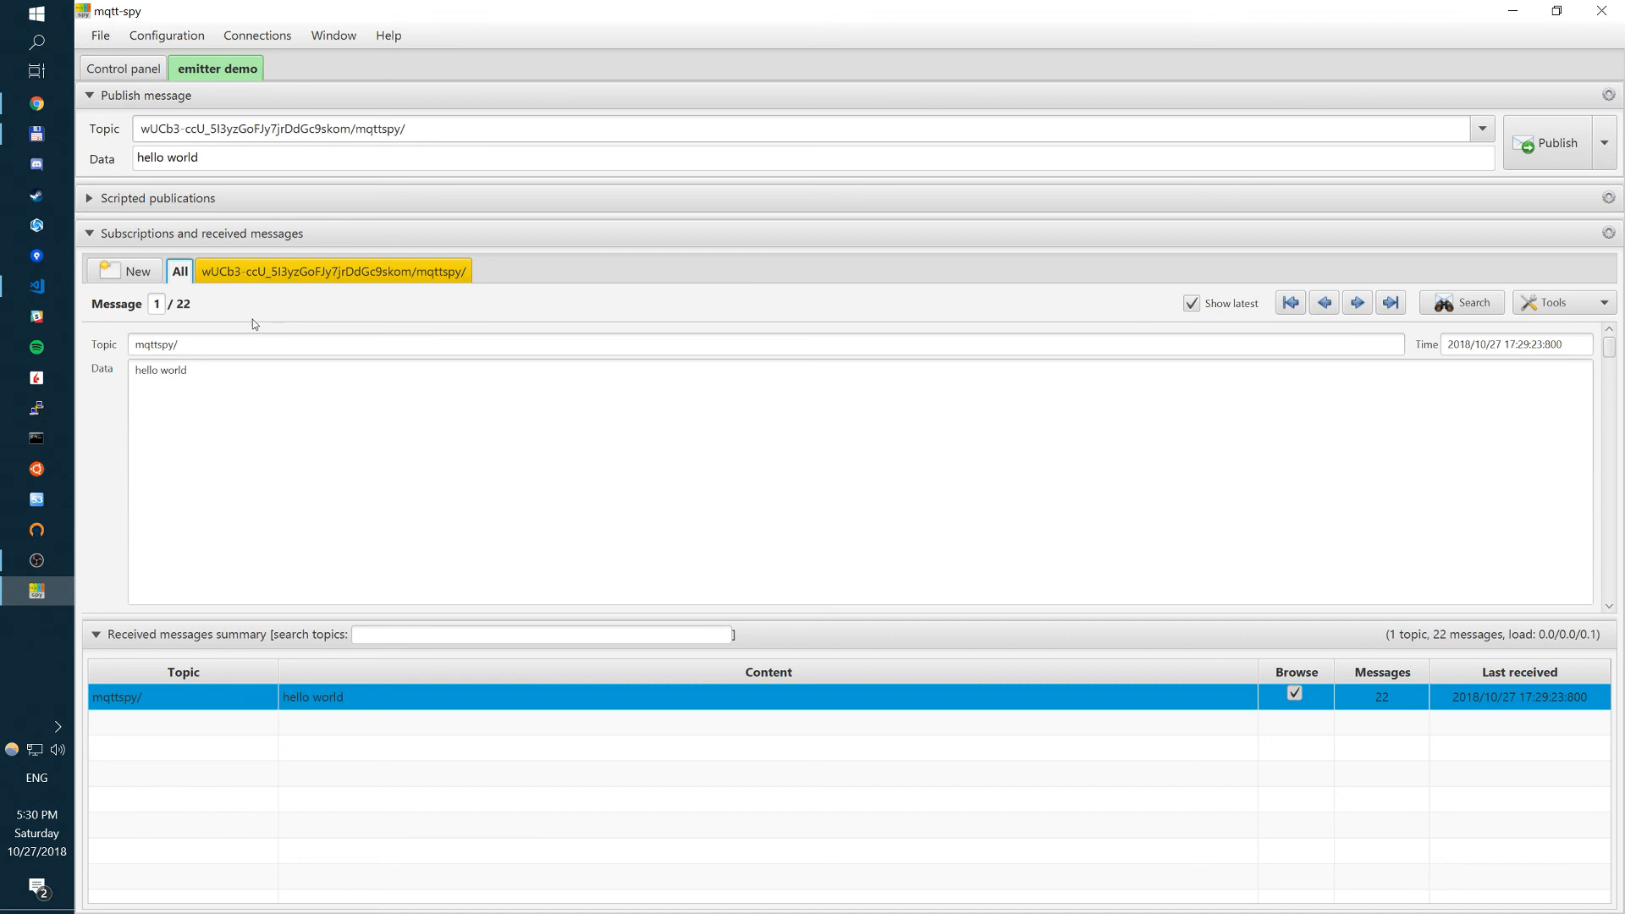